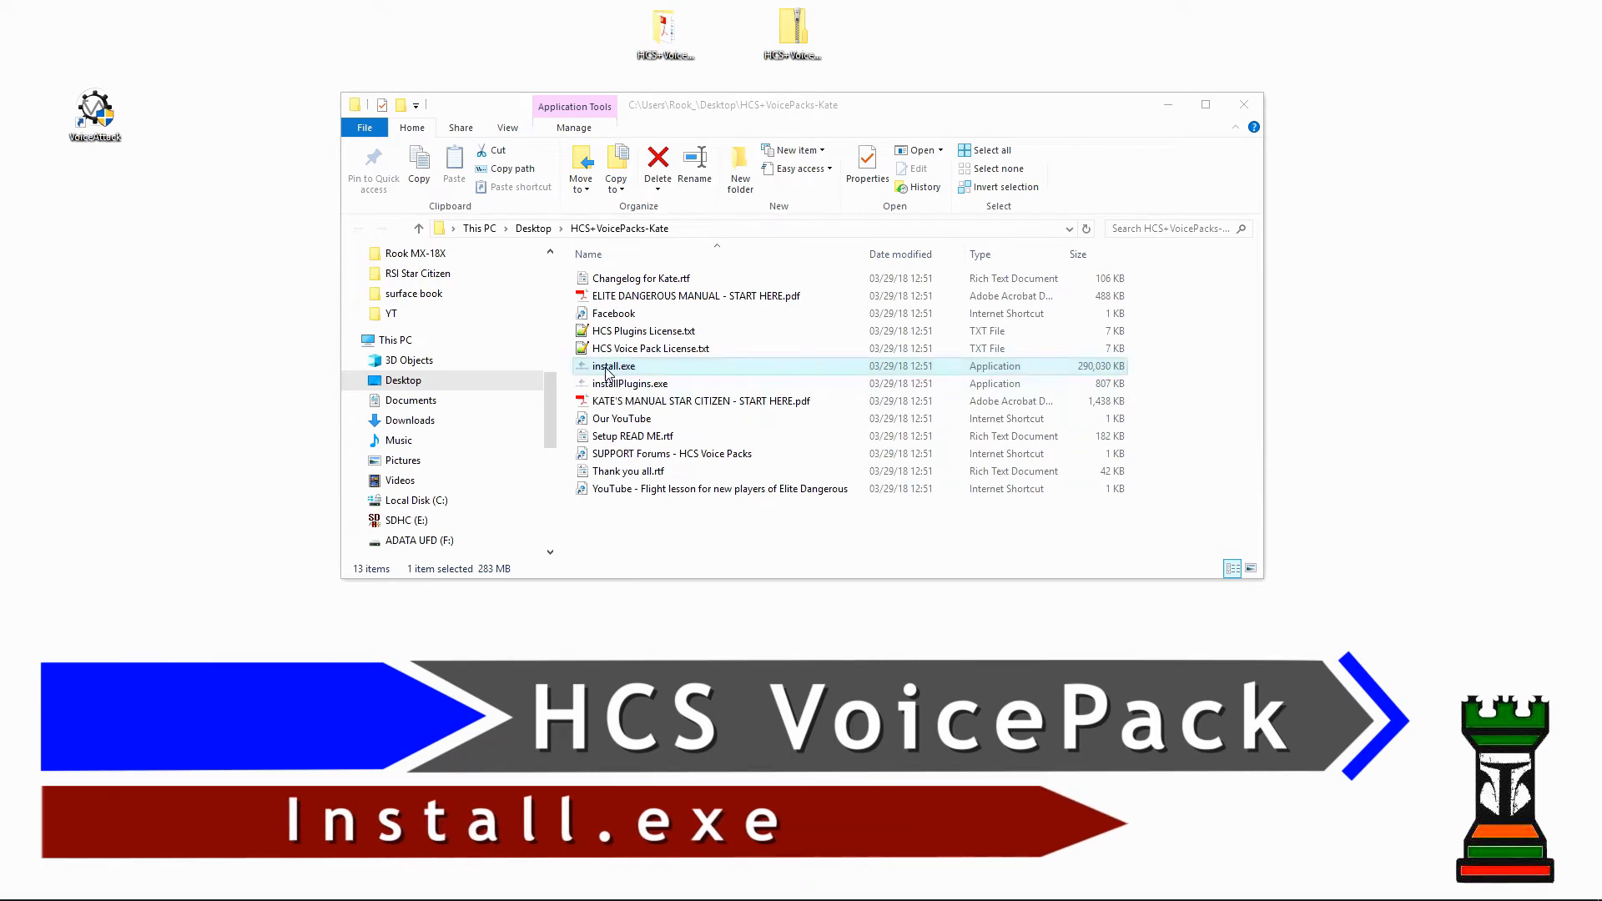
mouse_move(639, 373)
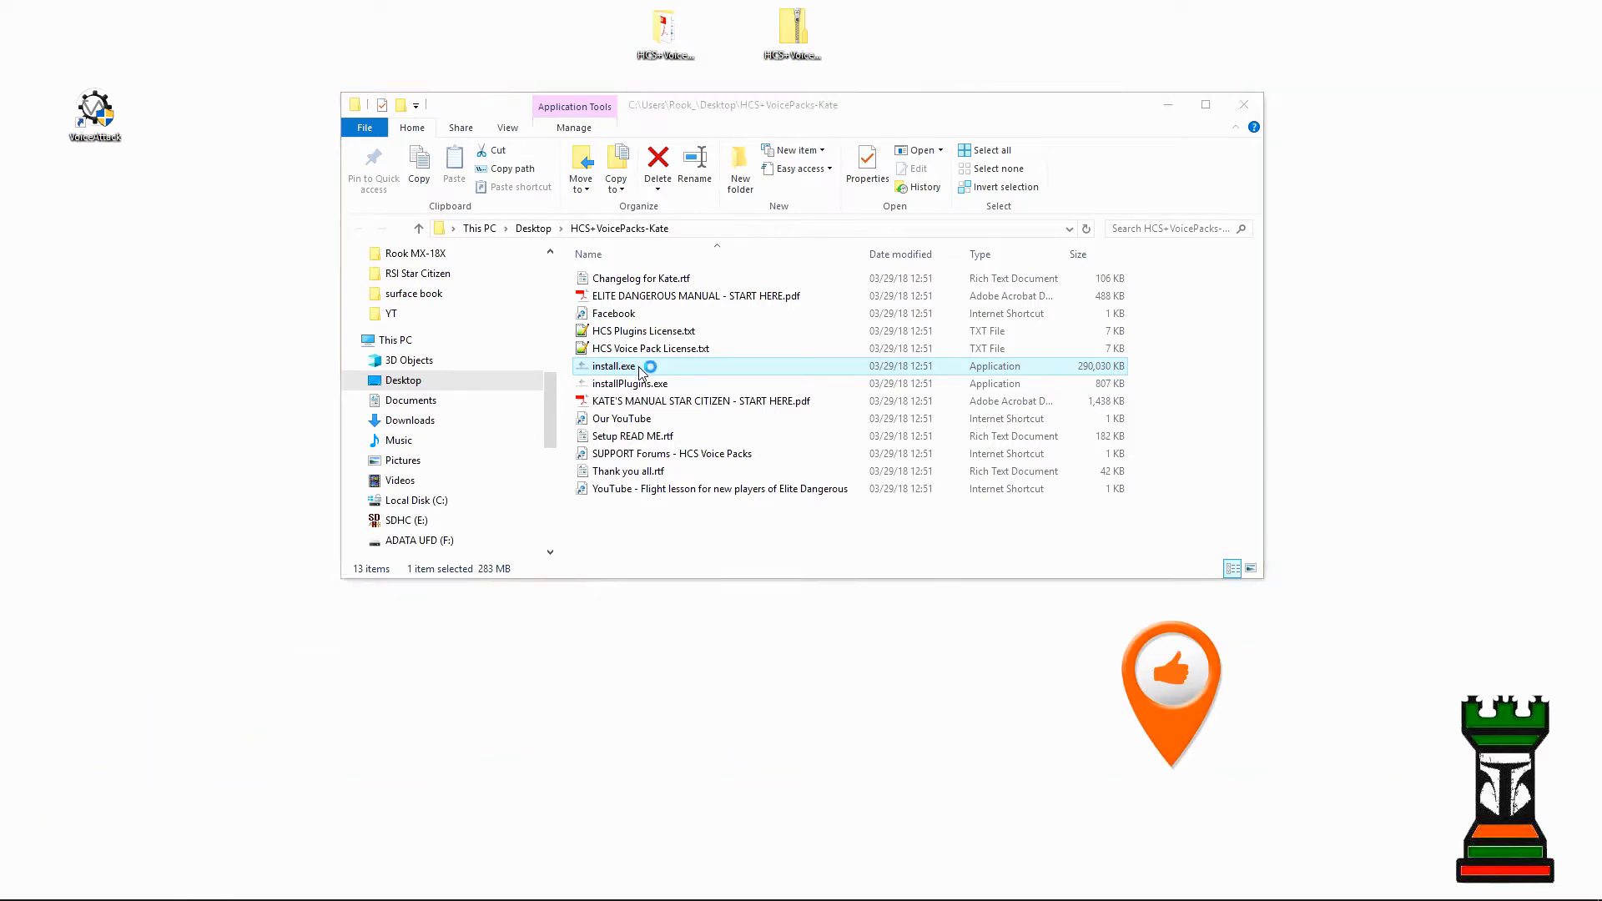
mouse_move(736, 621)
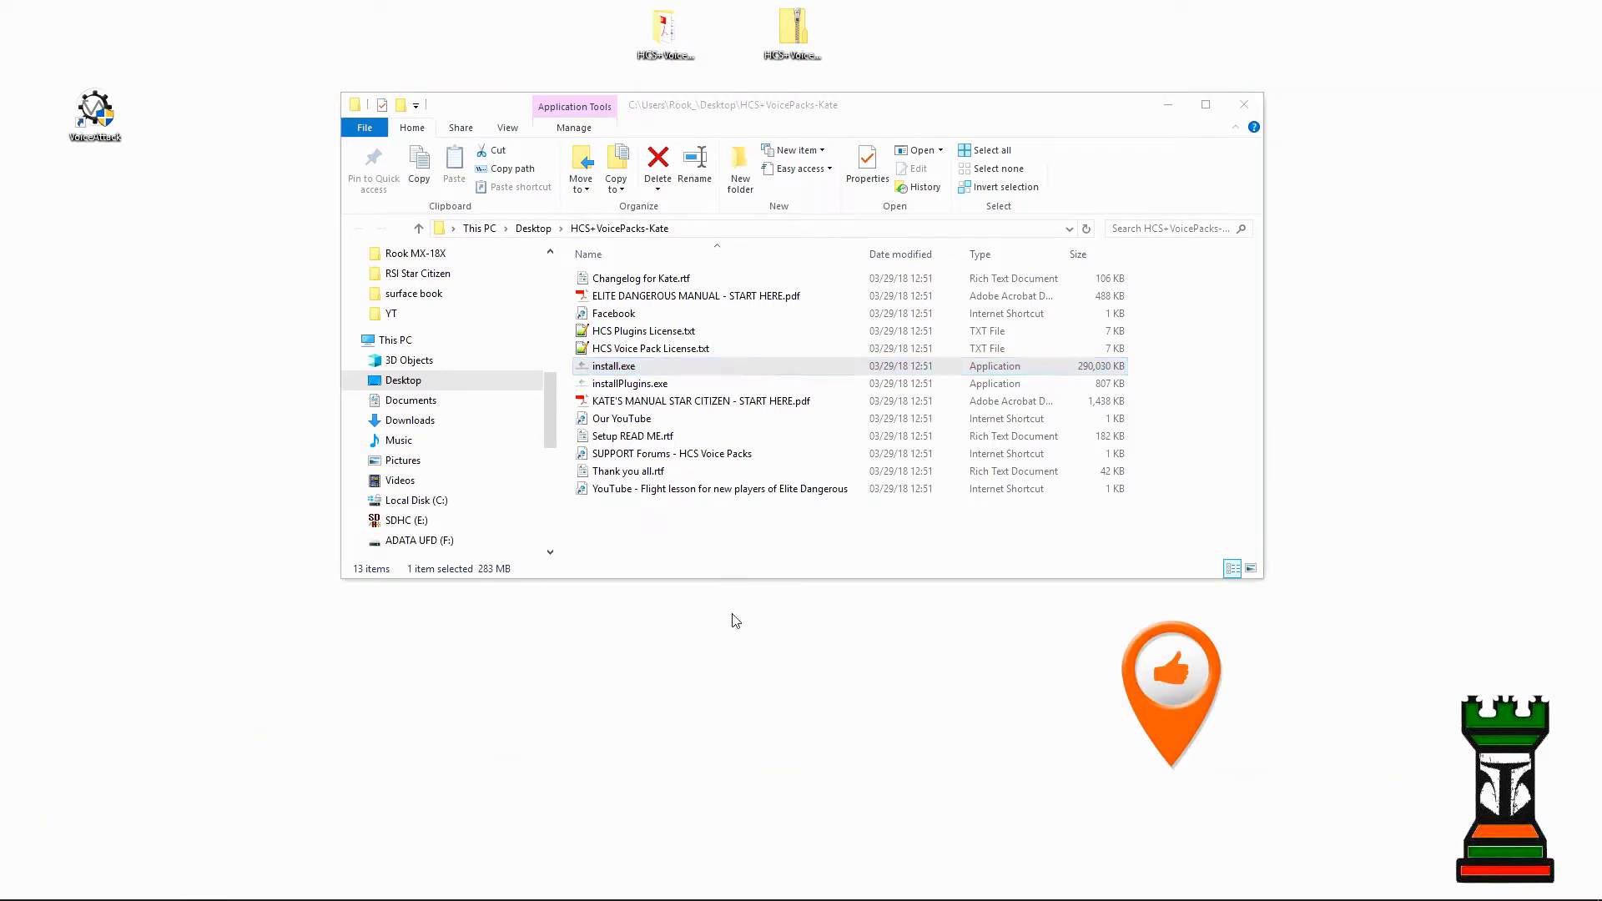
- Launch install.exe, accept the license agreement and continue through to the User Information page
double_click(614, 366)
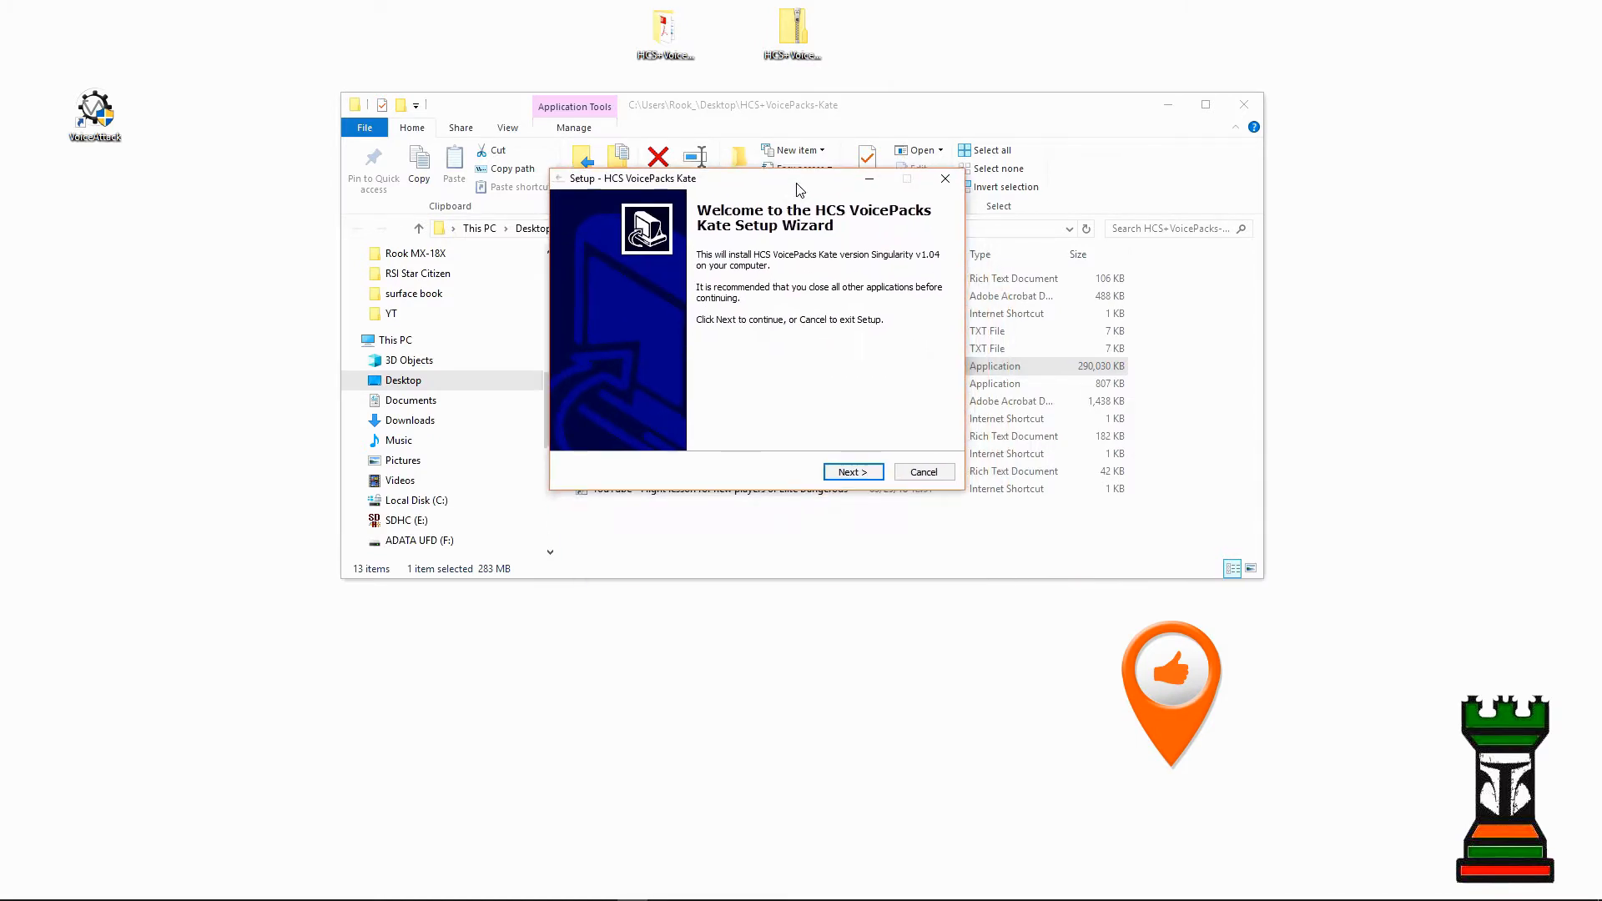
click(851, 471)
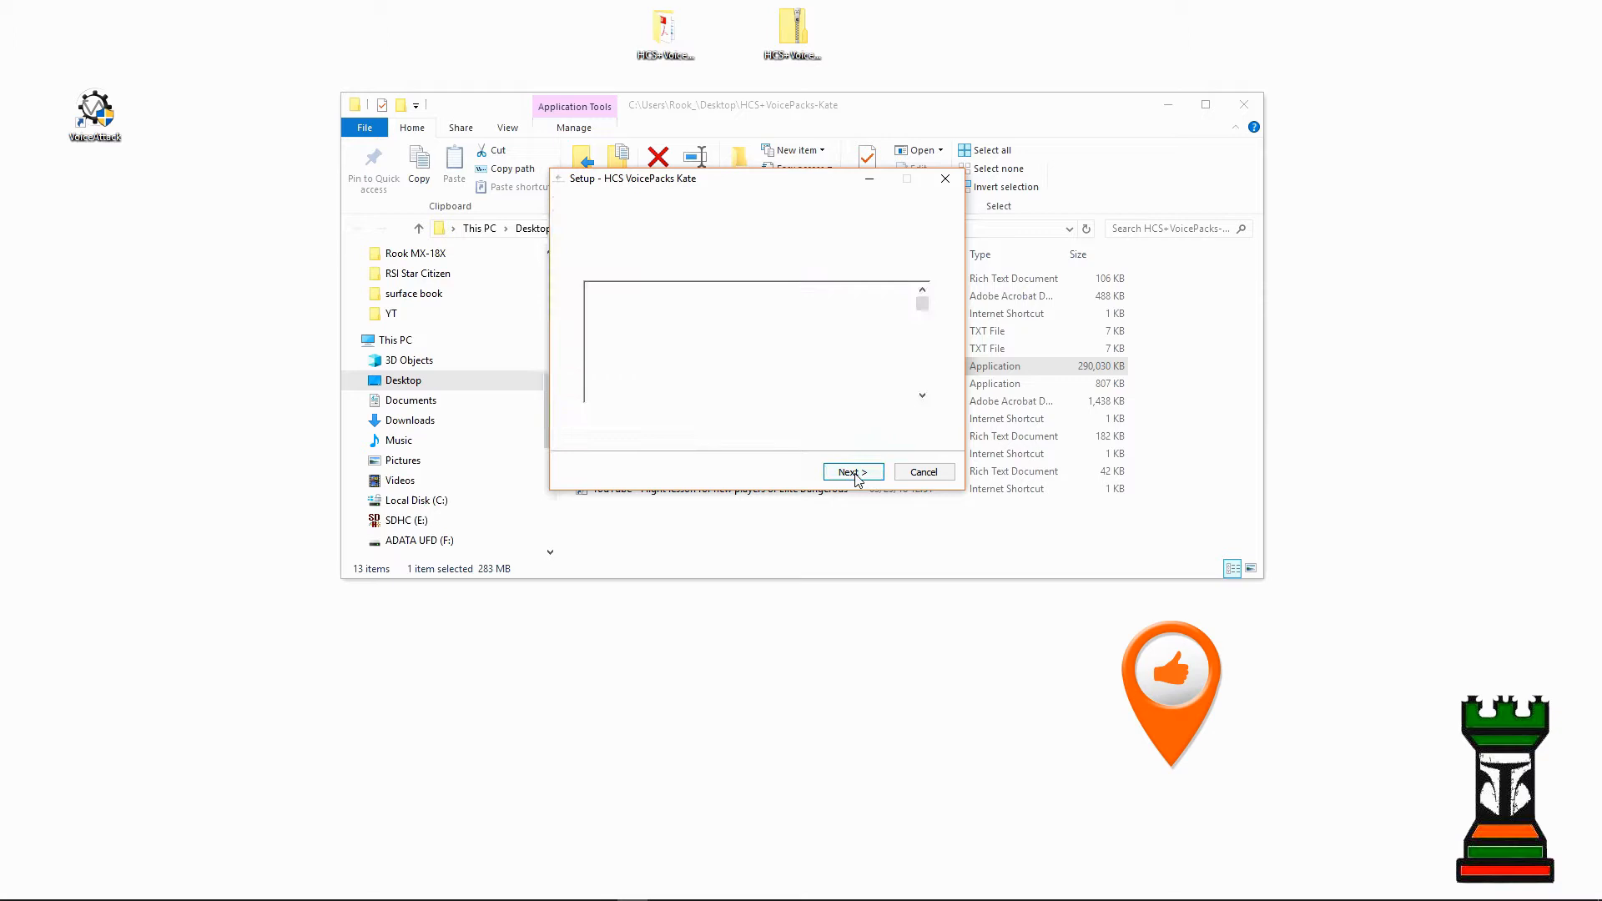
click(851, 472)
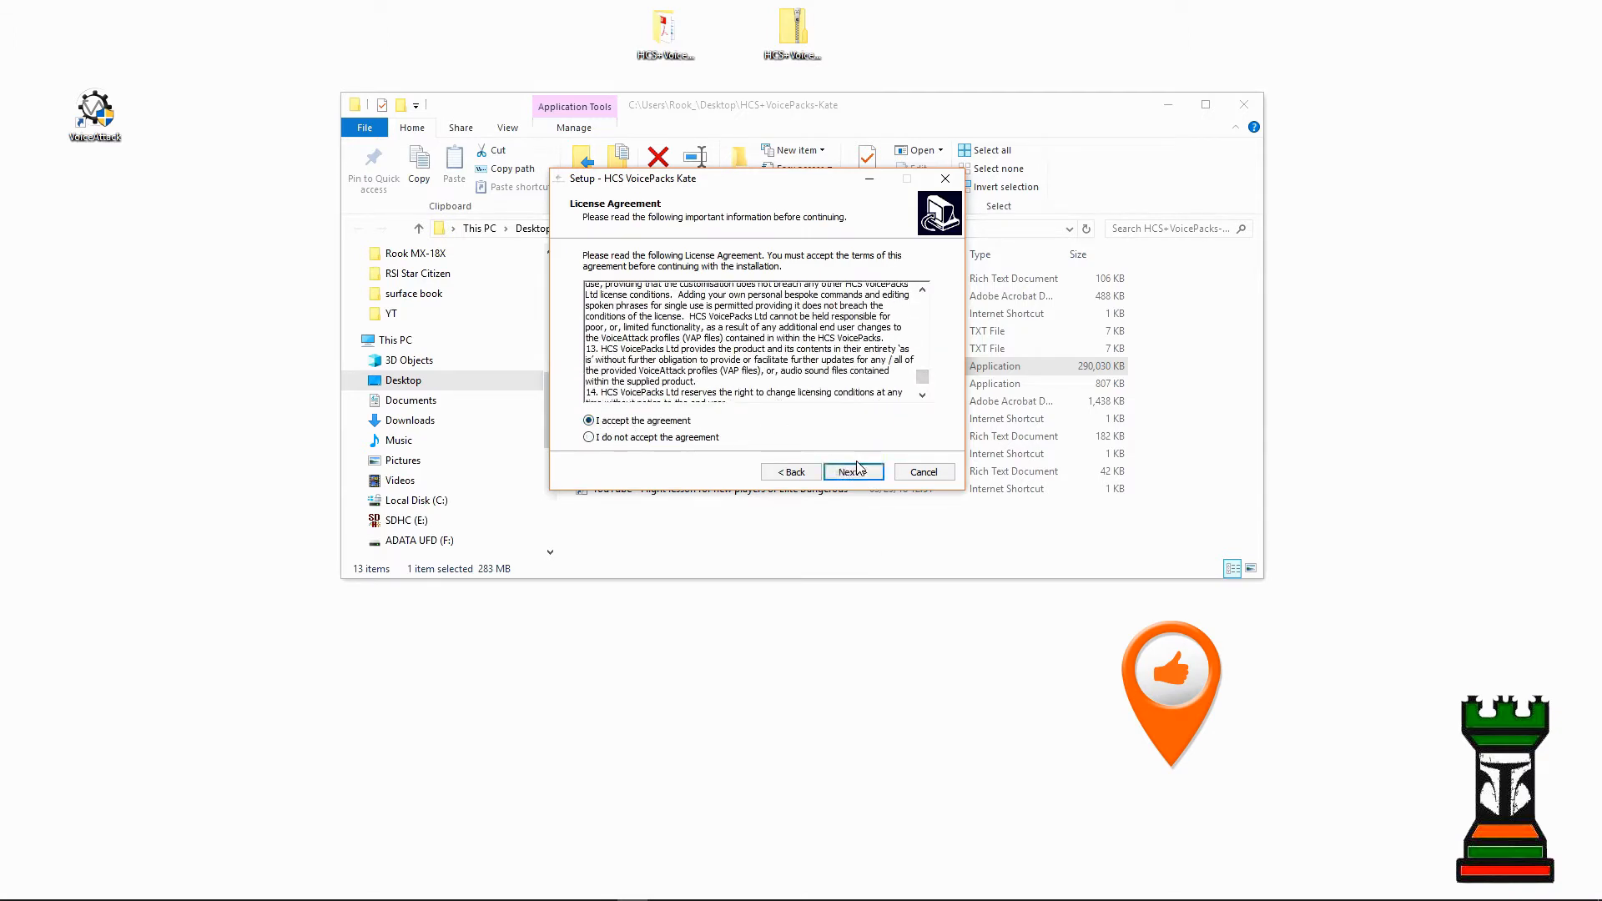
click(853, 471)
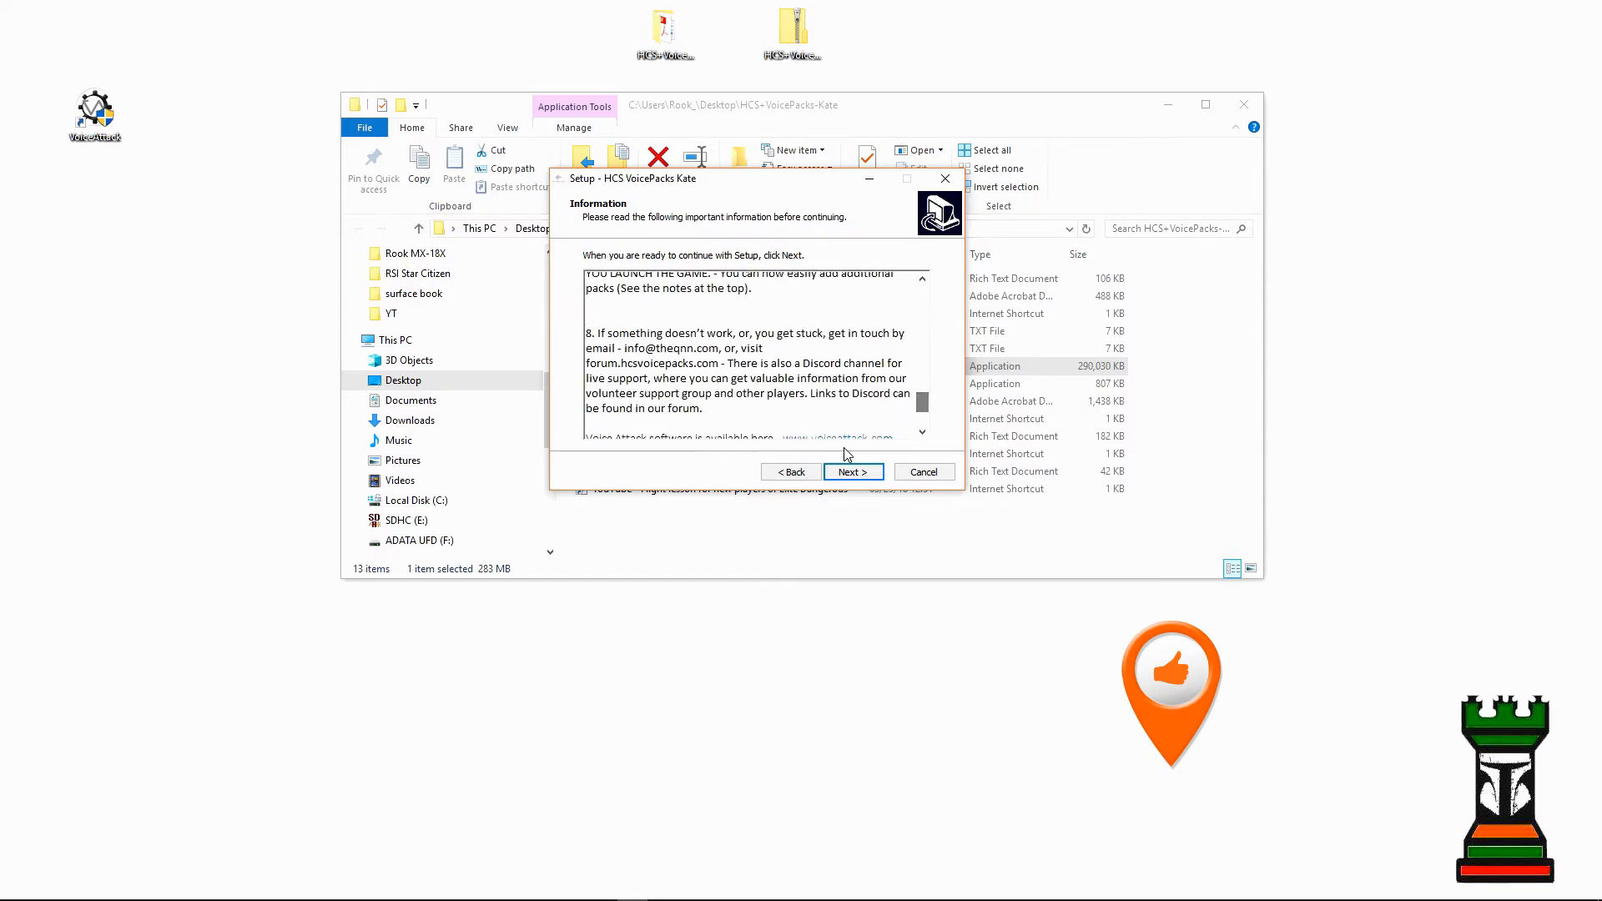
click(853, 471)
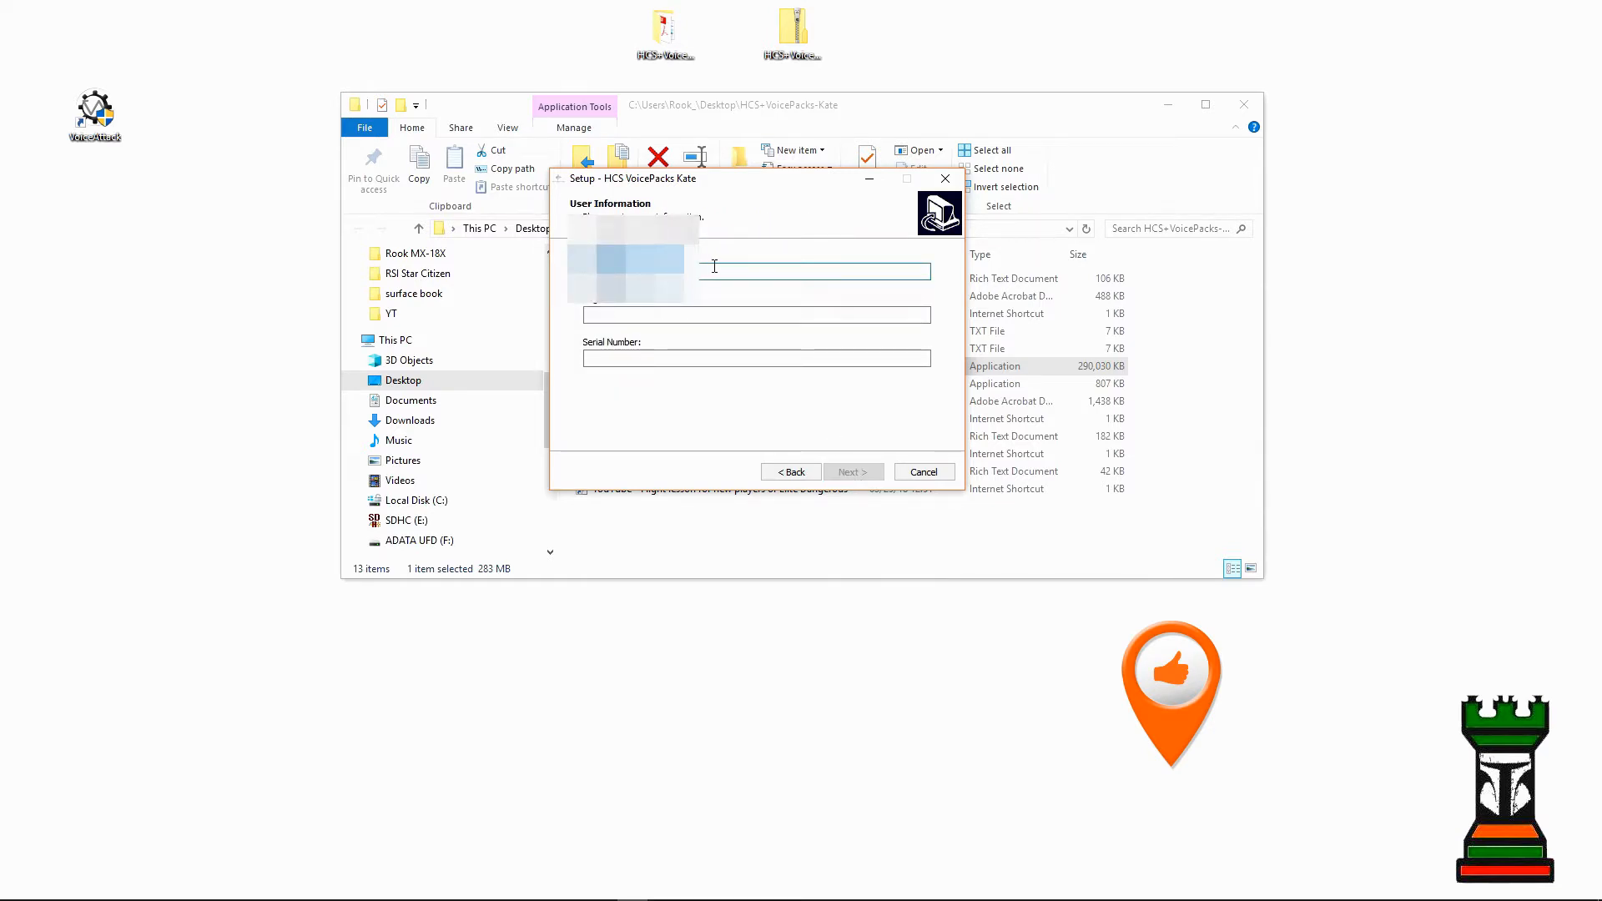
- Enter the user name 'roo@gke' and the organization 'Sol 3'
text(rookfett)
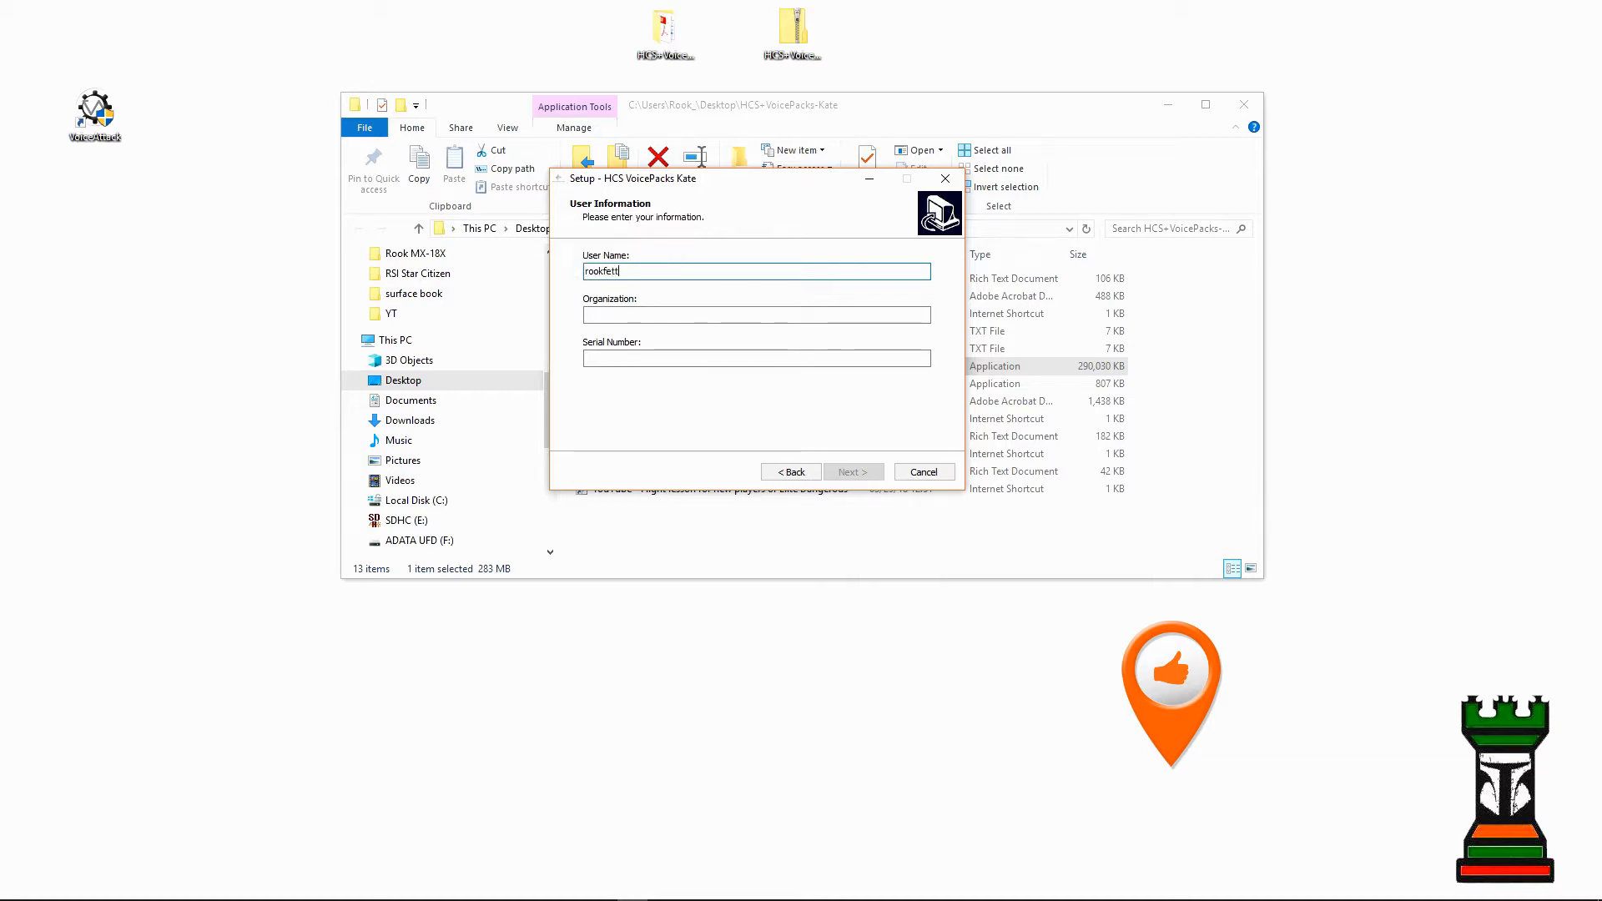
text(@gke)
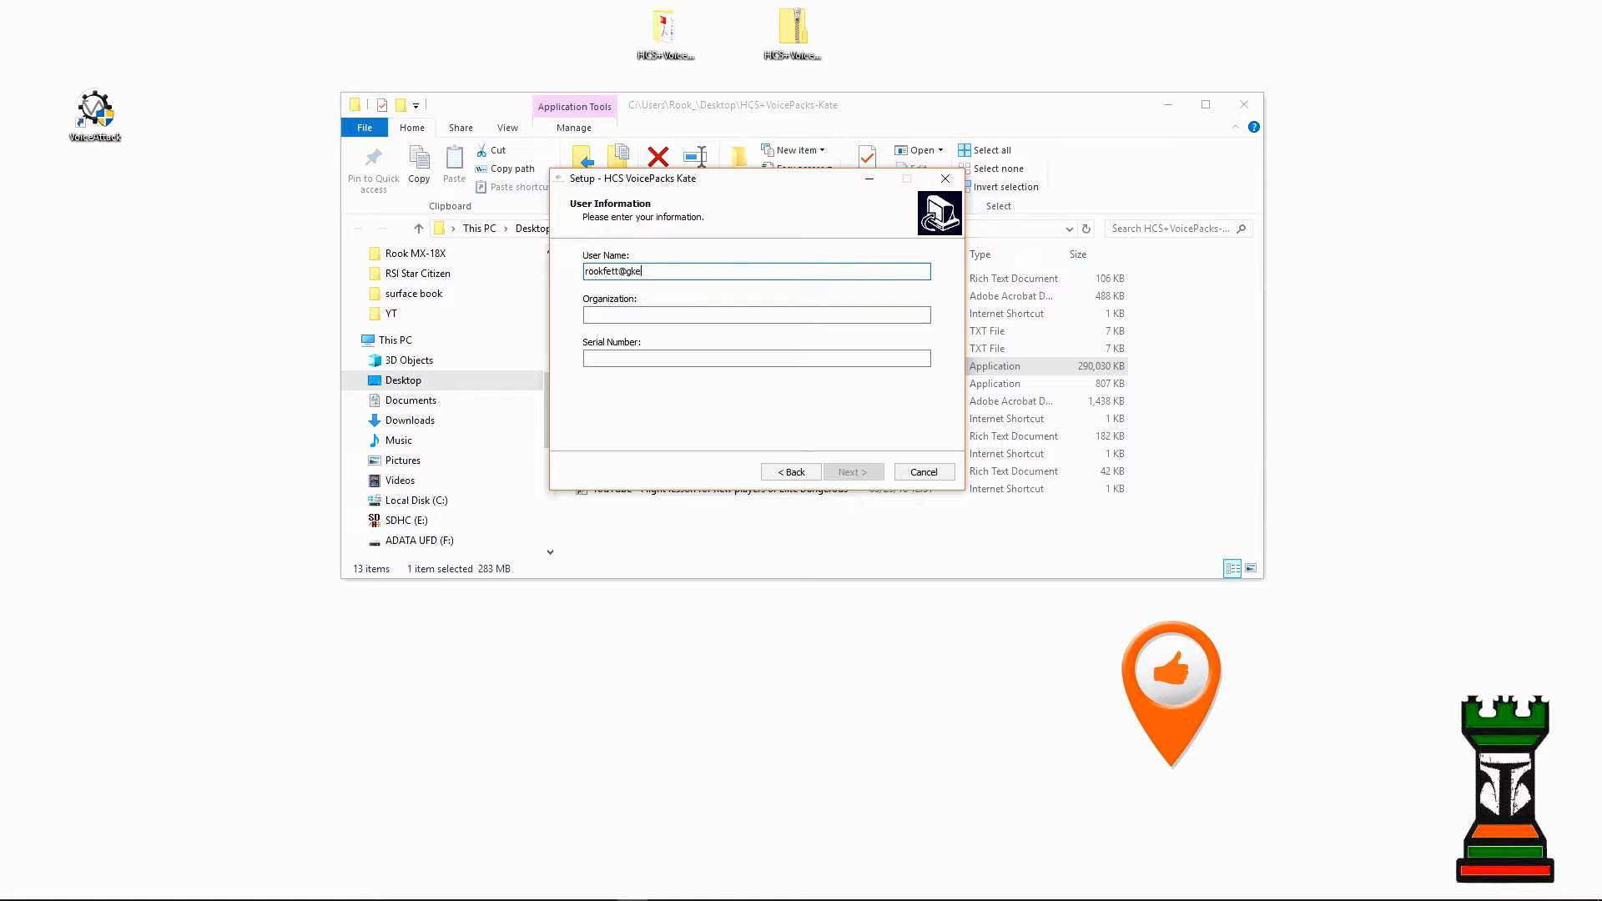
text(Sol)
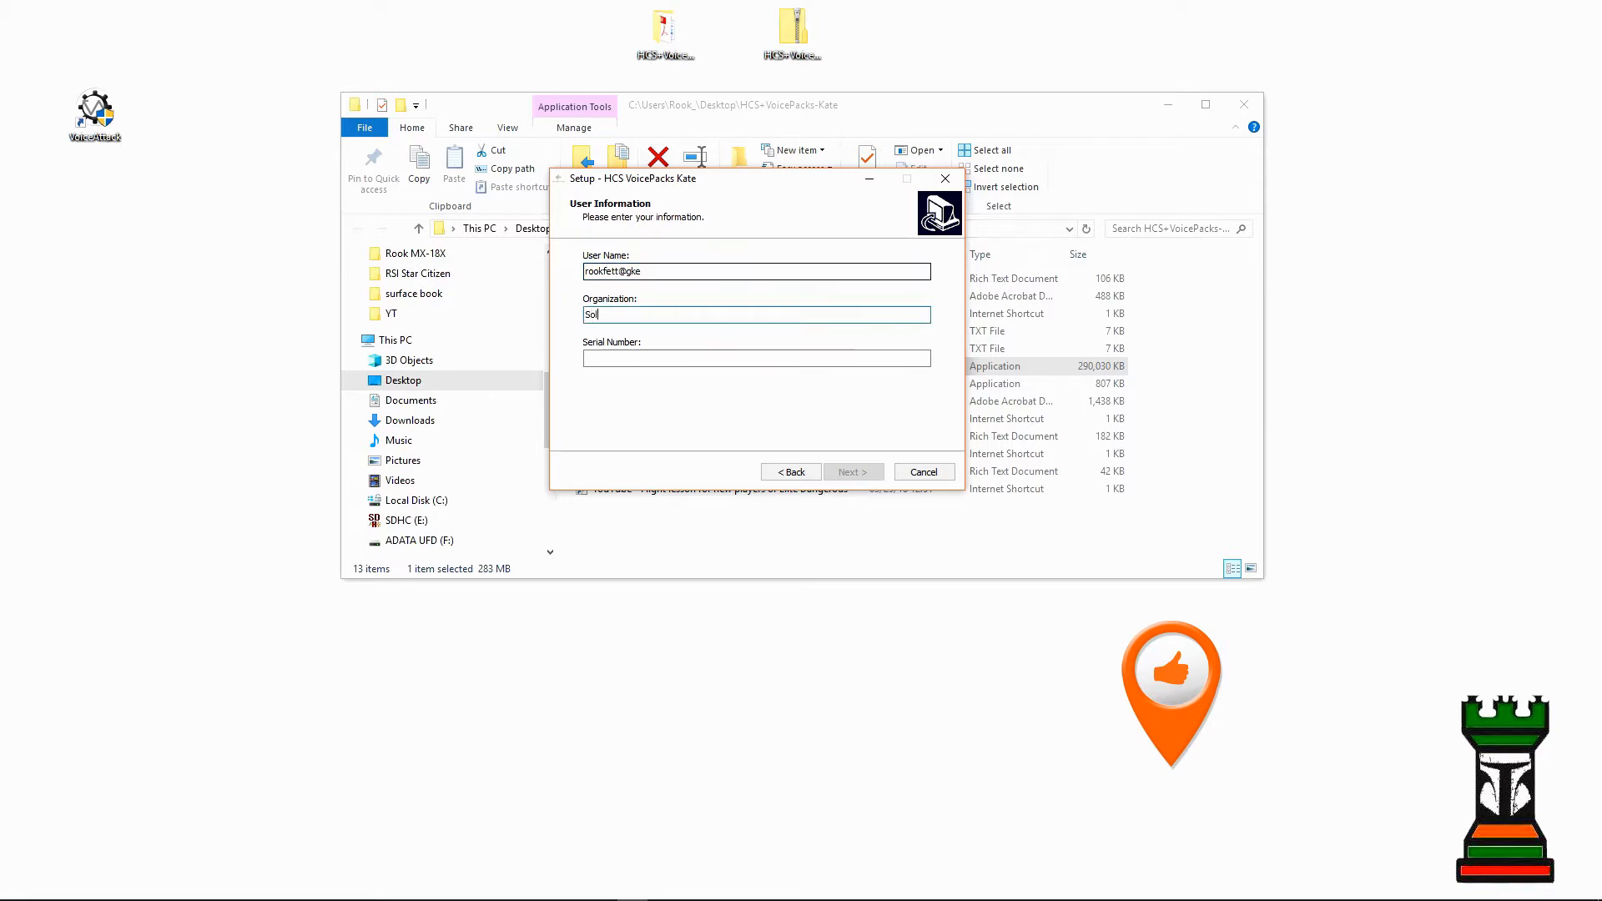
text(3)
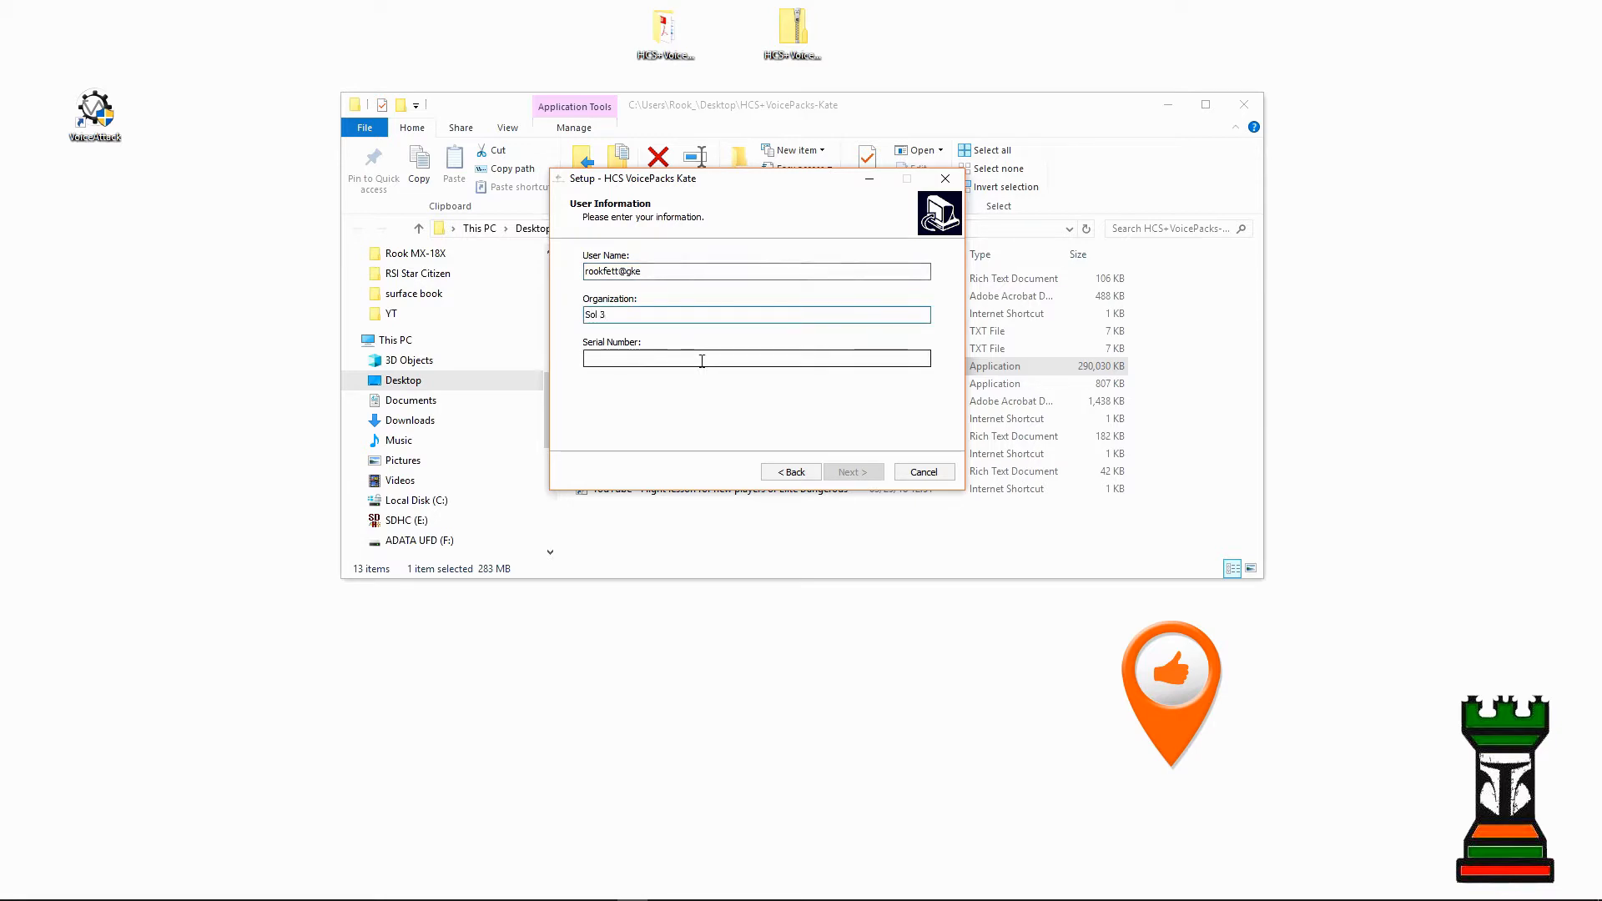
- Enter the serial number AAAA-AAAA-AAAA-AAAA in the Serial Number field
text(aaaa-aaaa-aaa-)
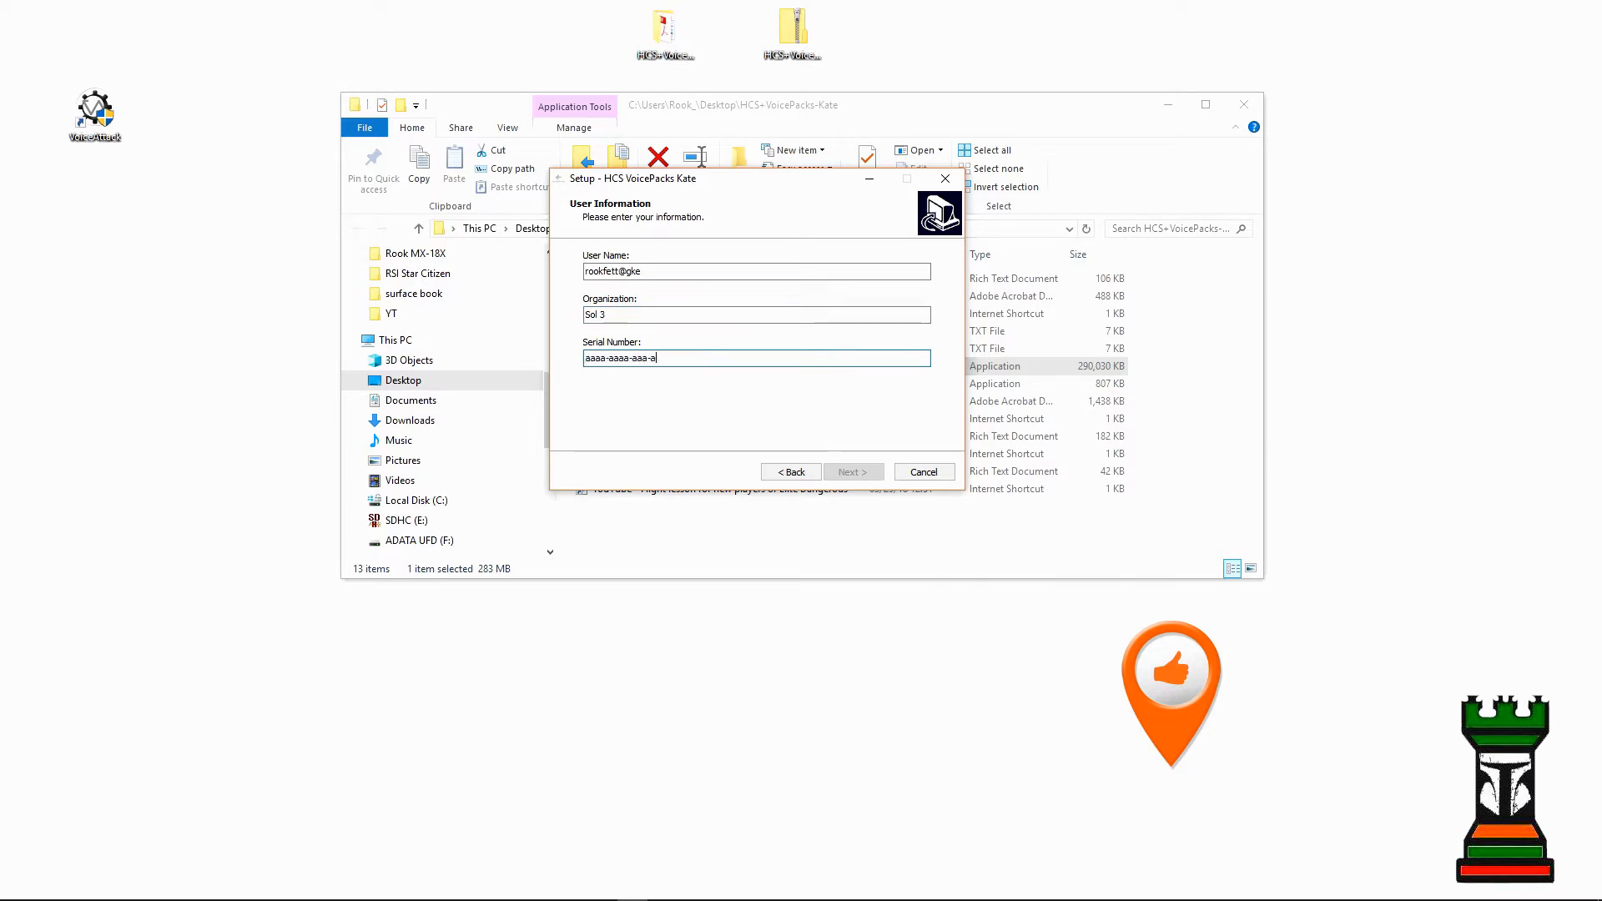
text(a)
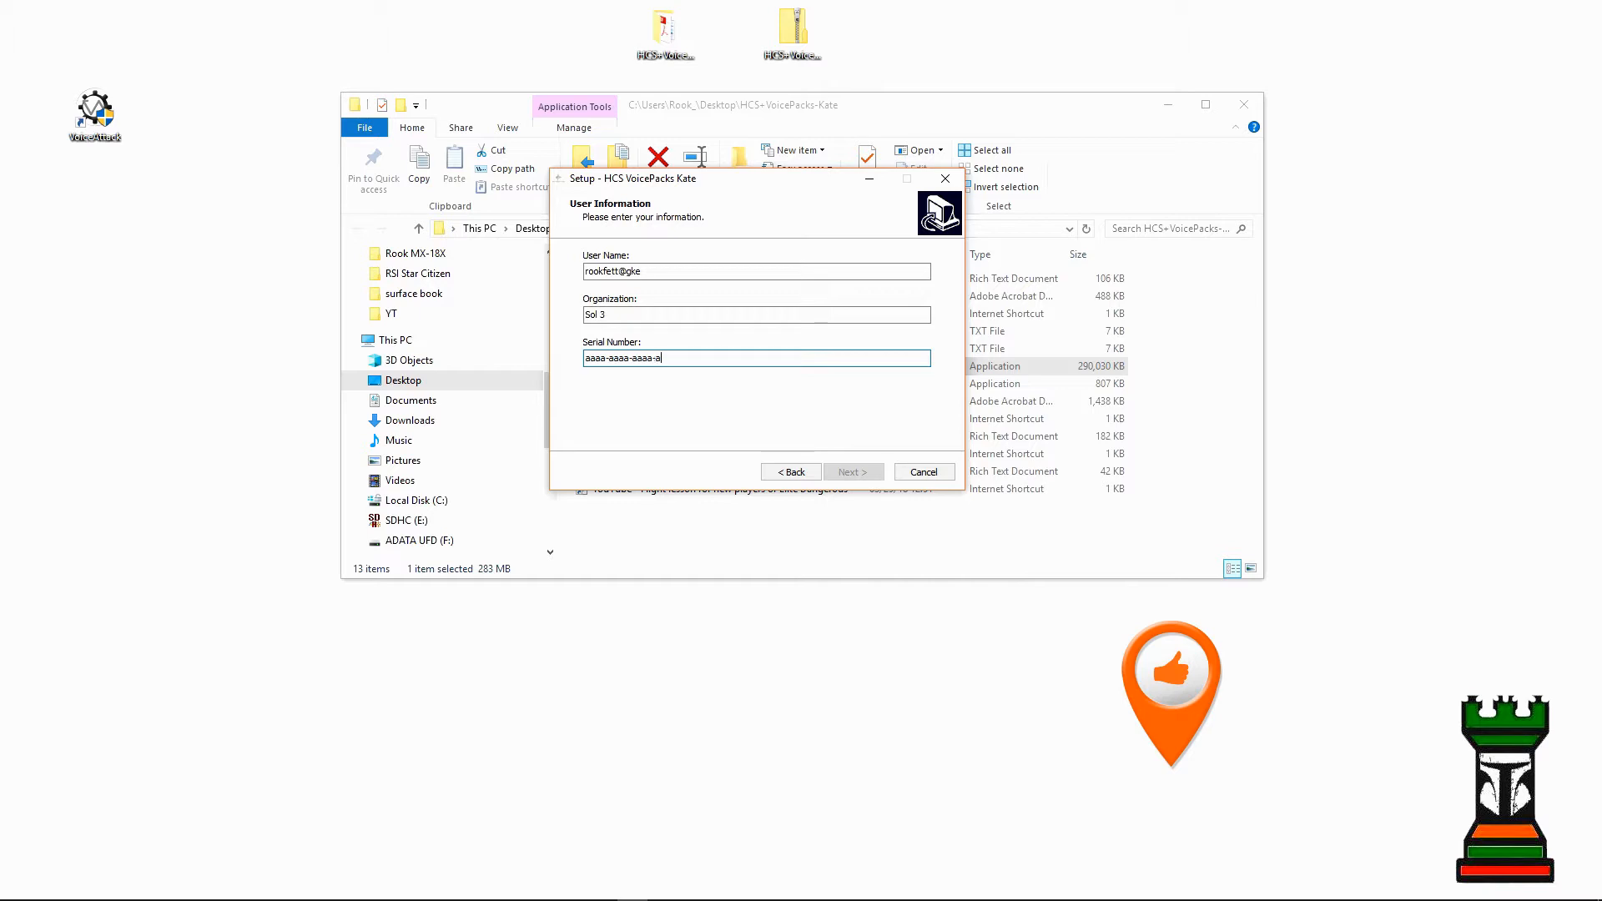
text(aaa)
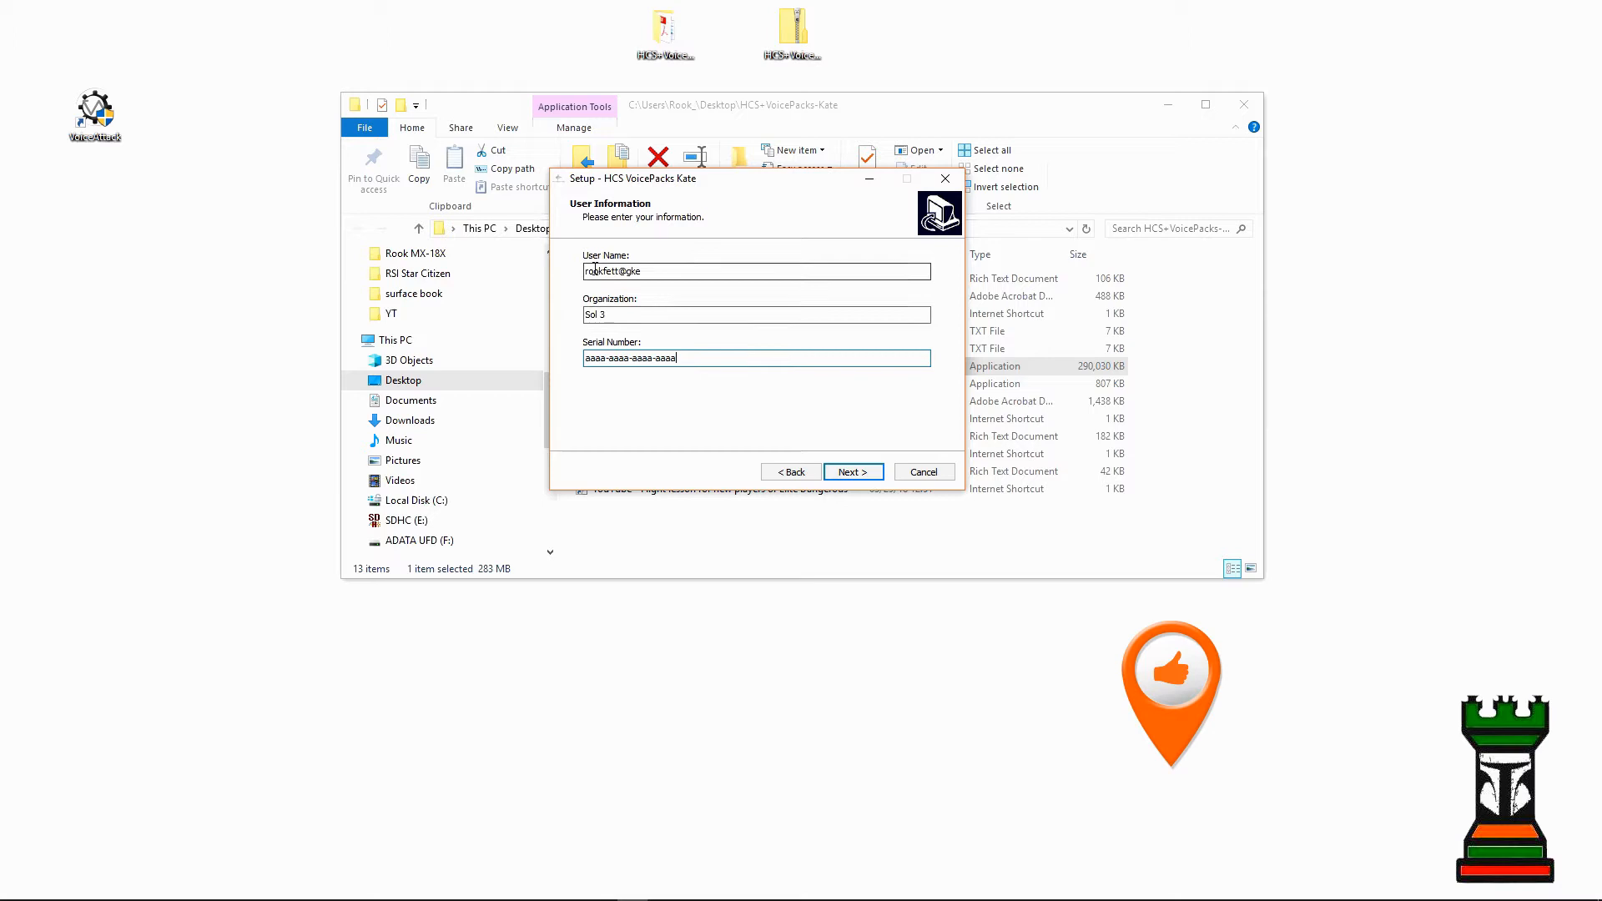
mouse_move(674, 294)
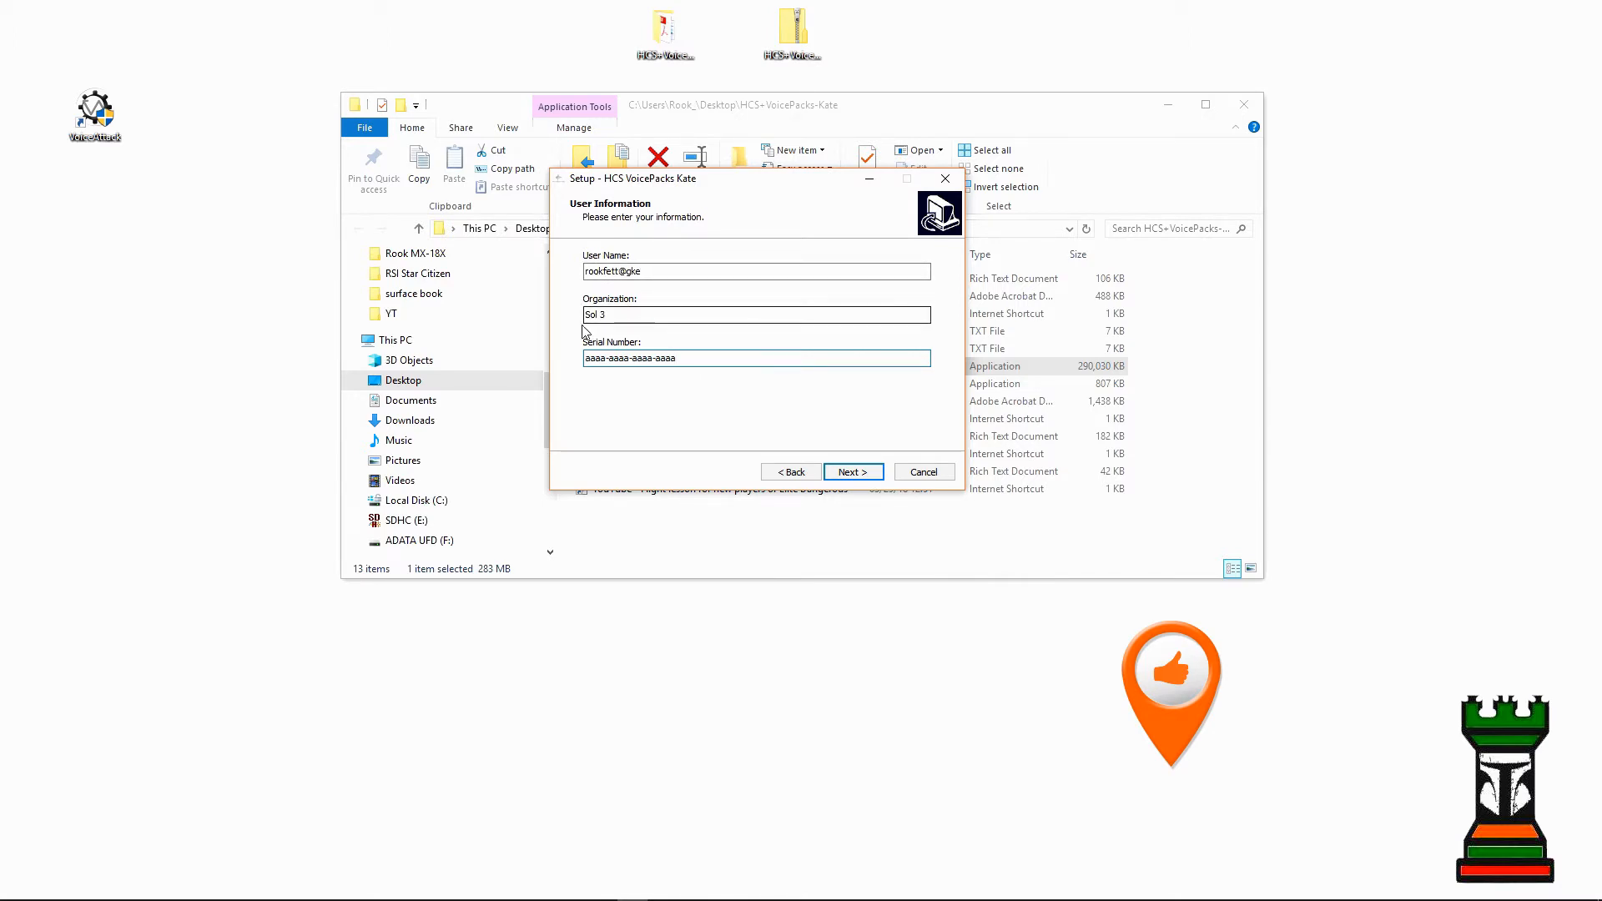
click(756, 270)
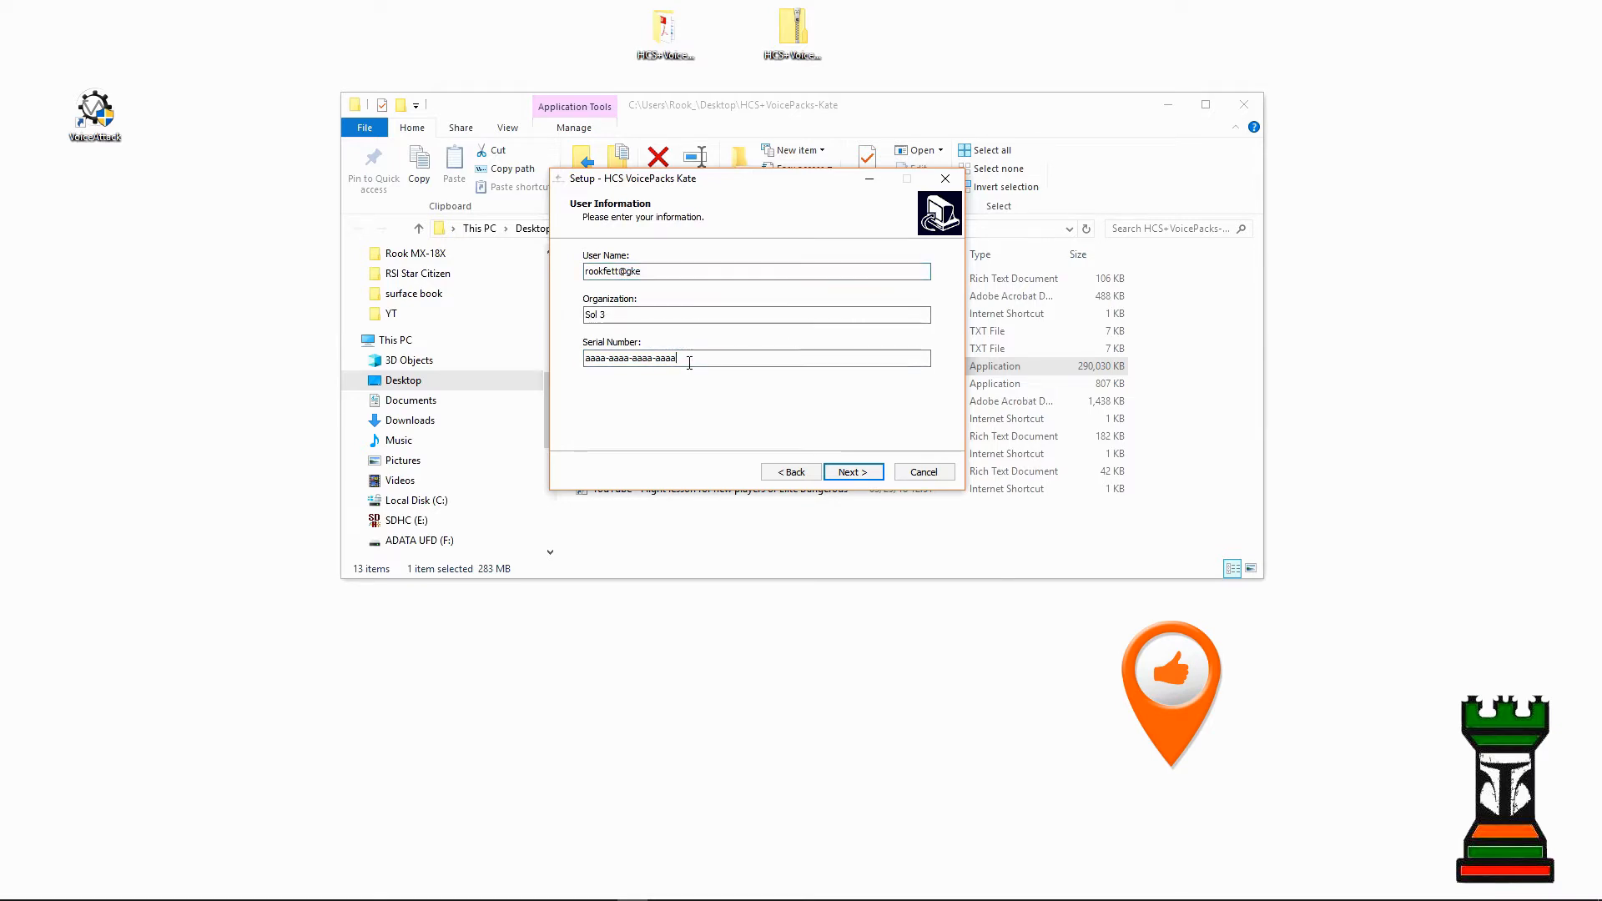
mouse_move(699, 364)
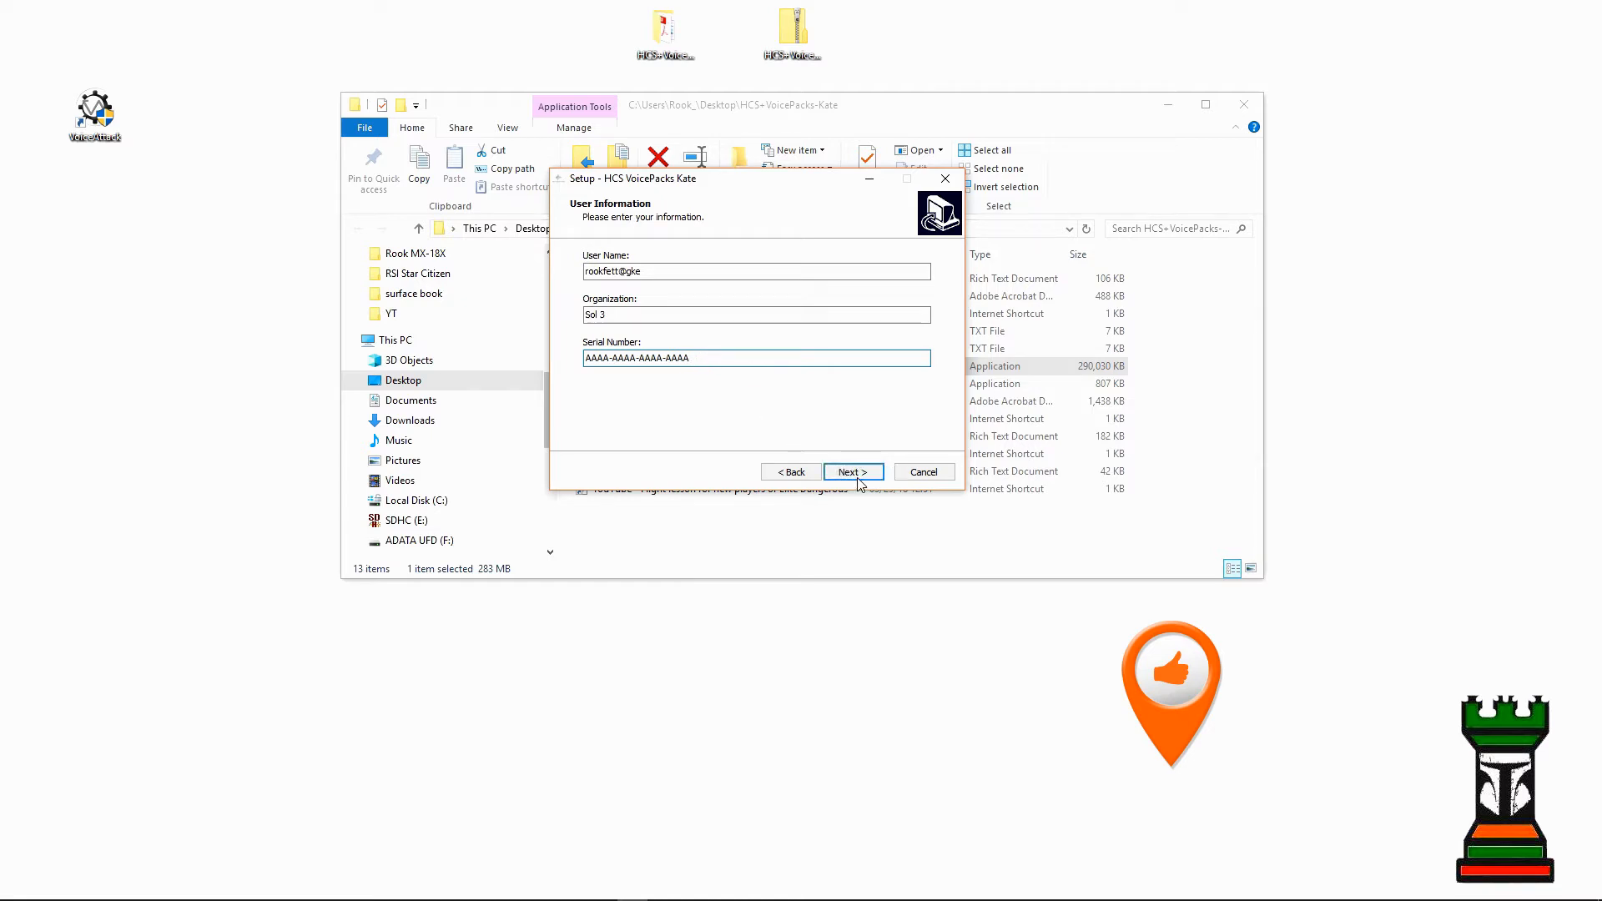
click(756, 357)
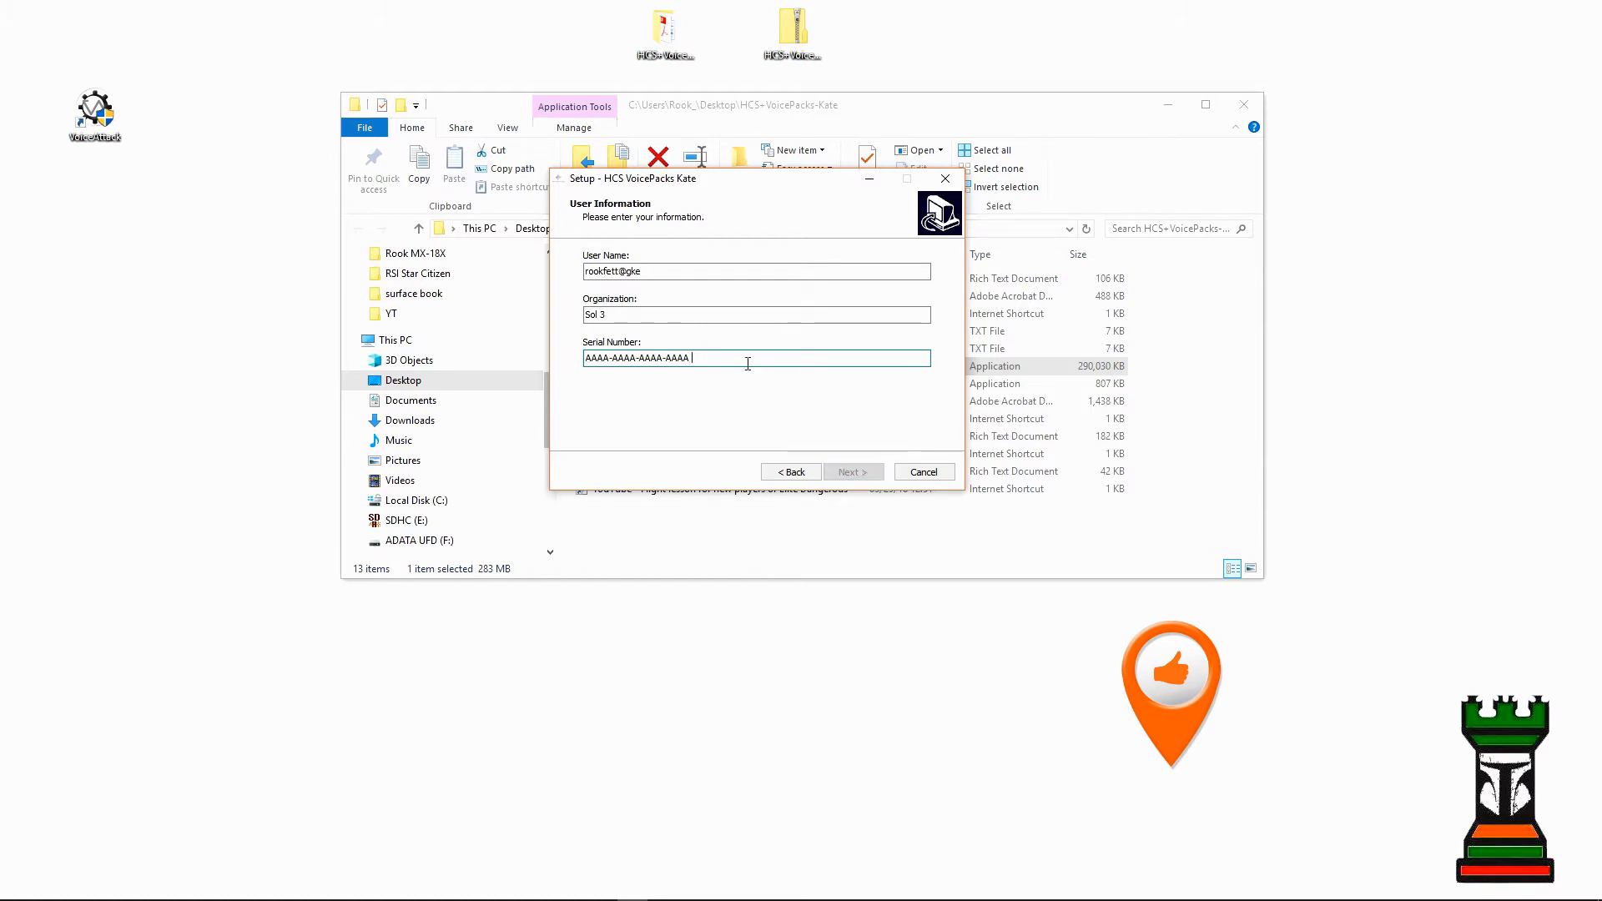
mouse_move(853, 472)
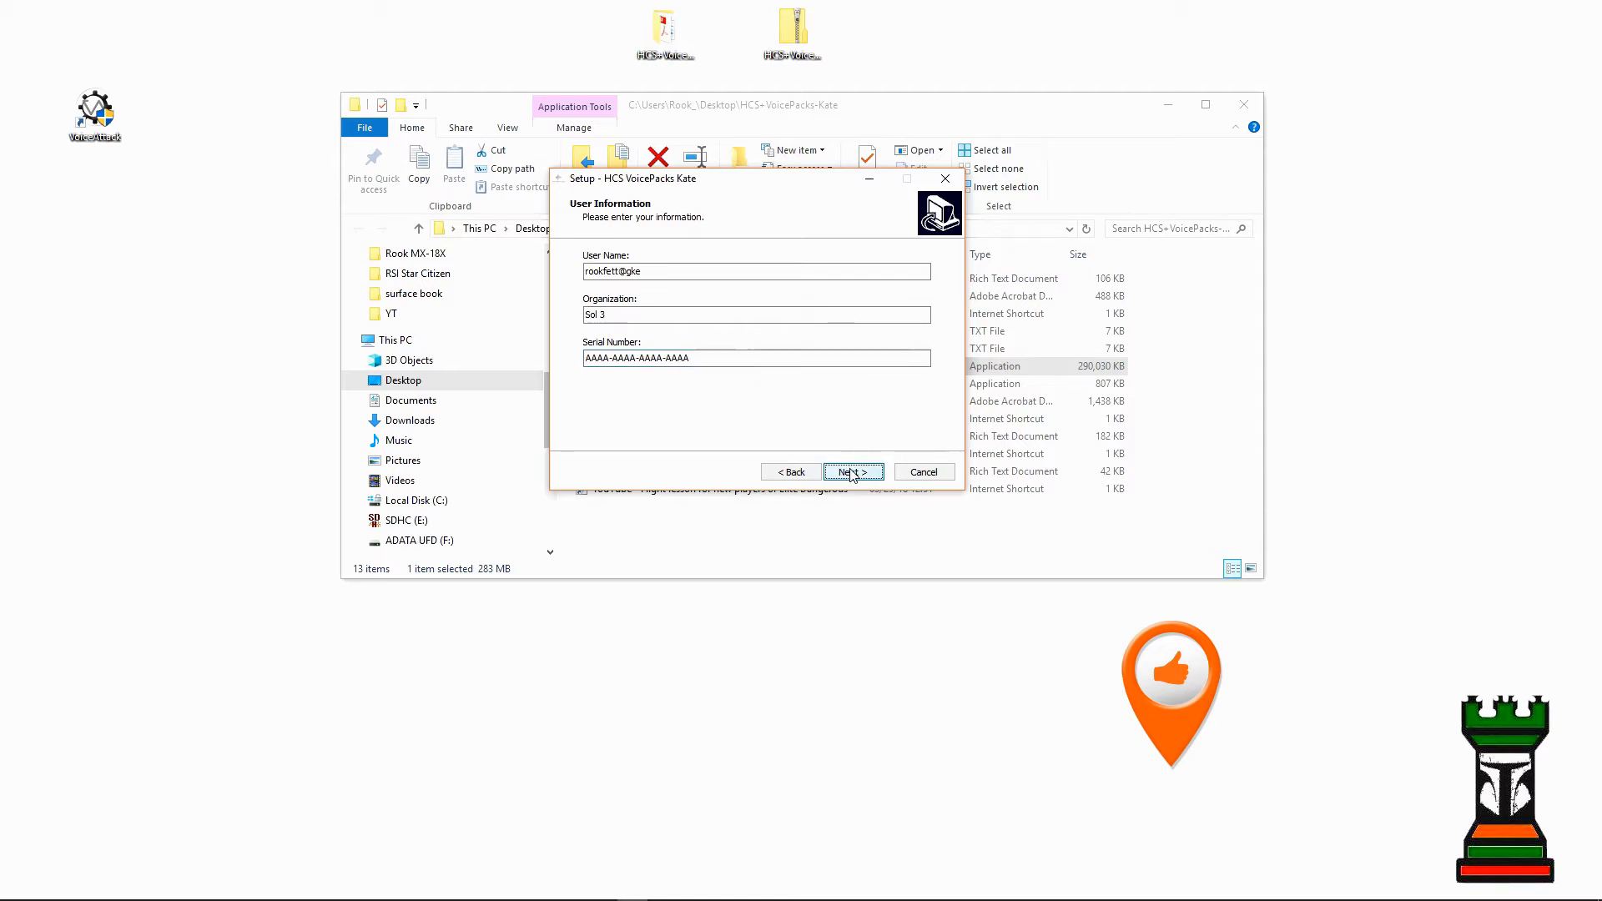
click(852, 471)
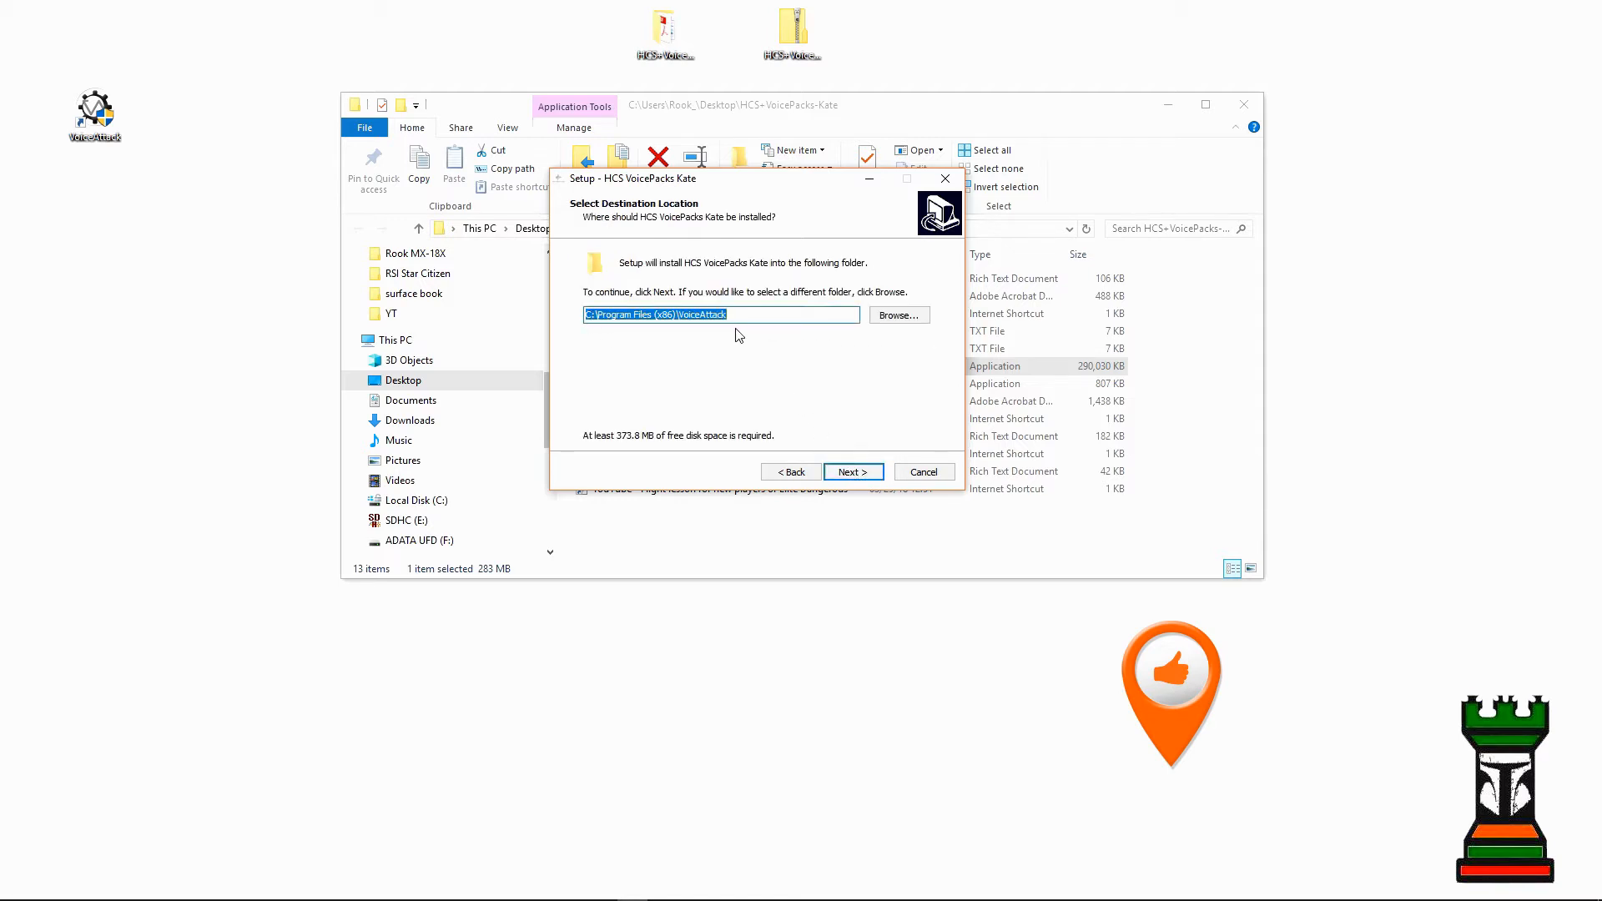
mouse_move(601, 322)
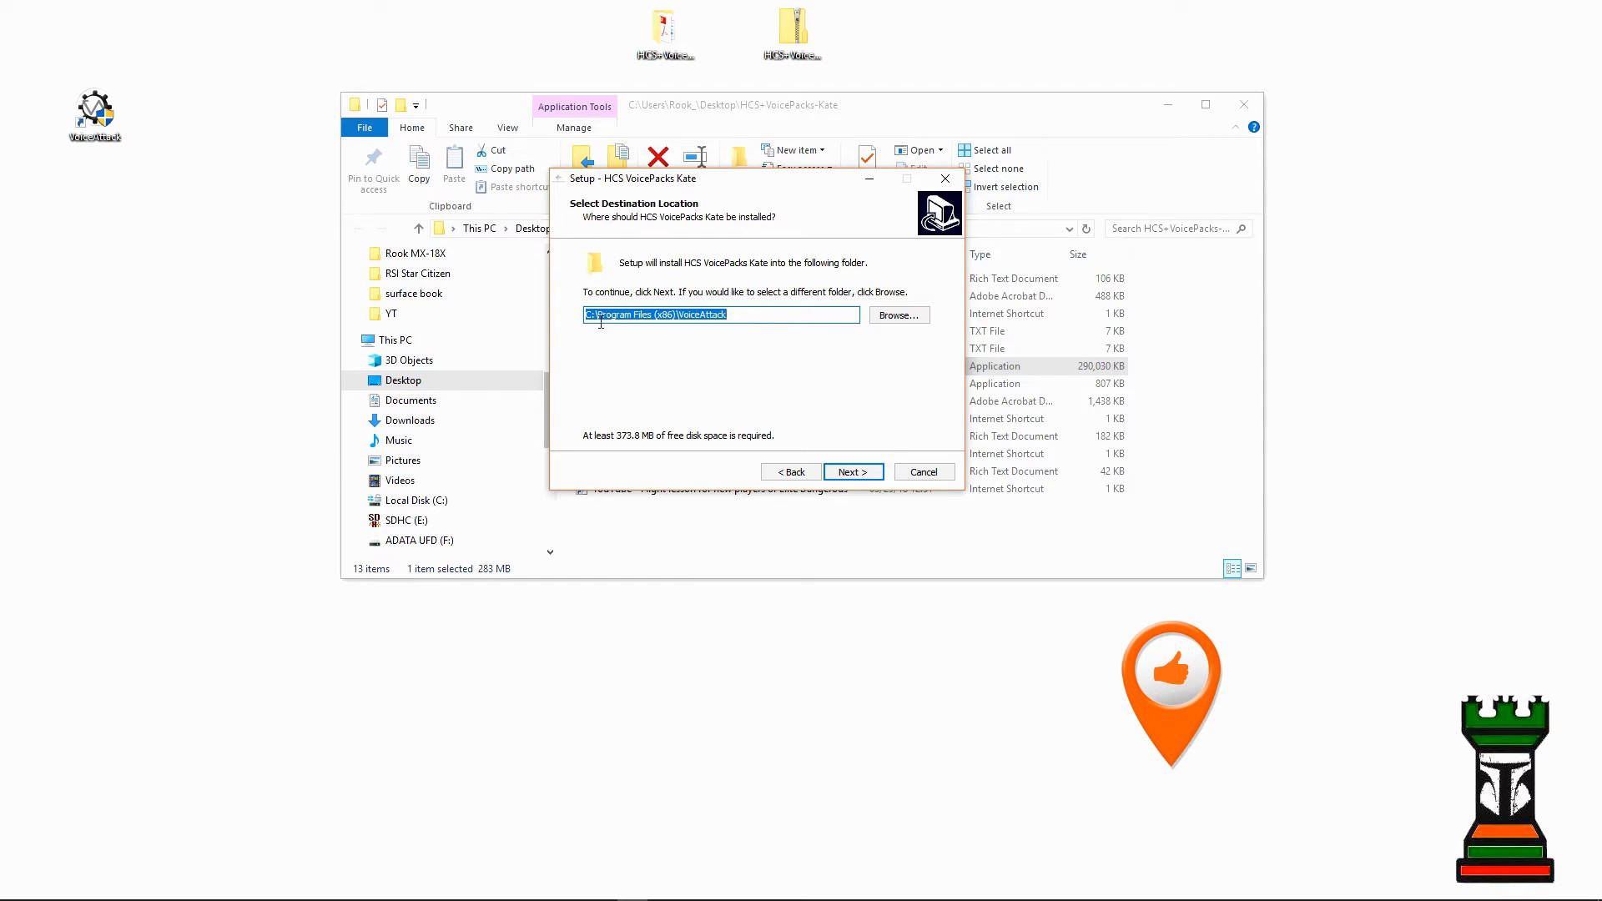
mouse_move(706, 338)
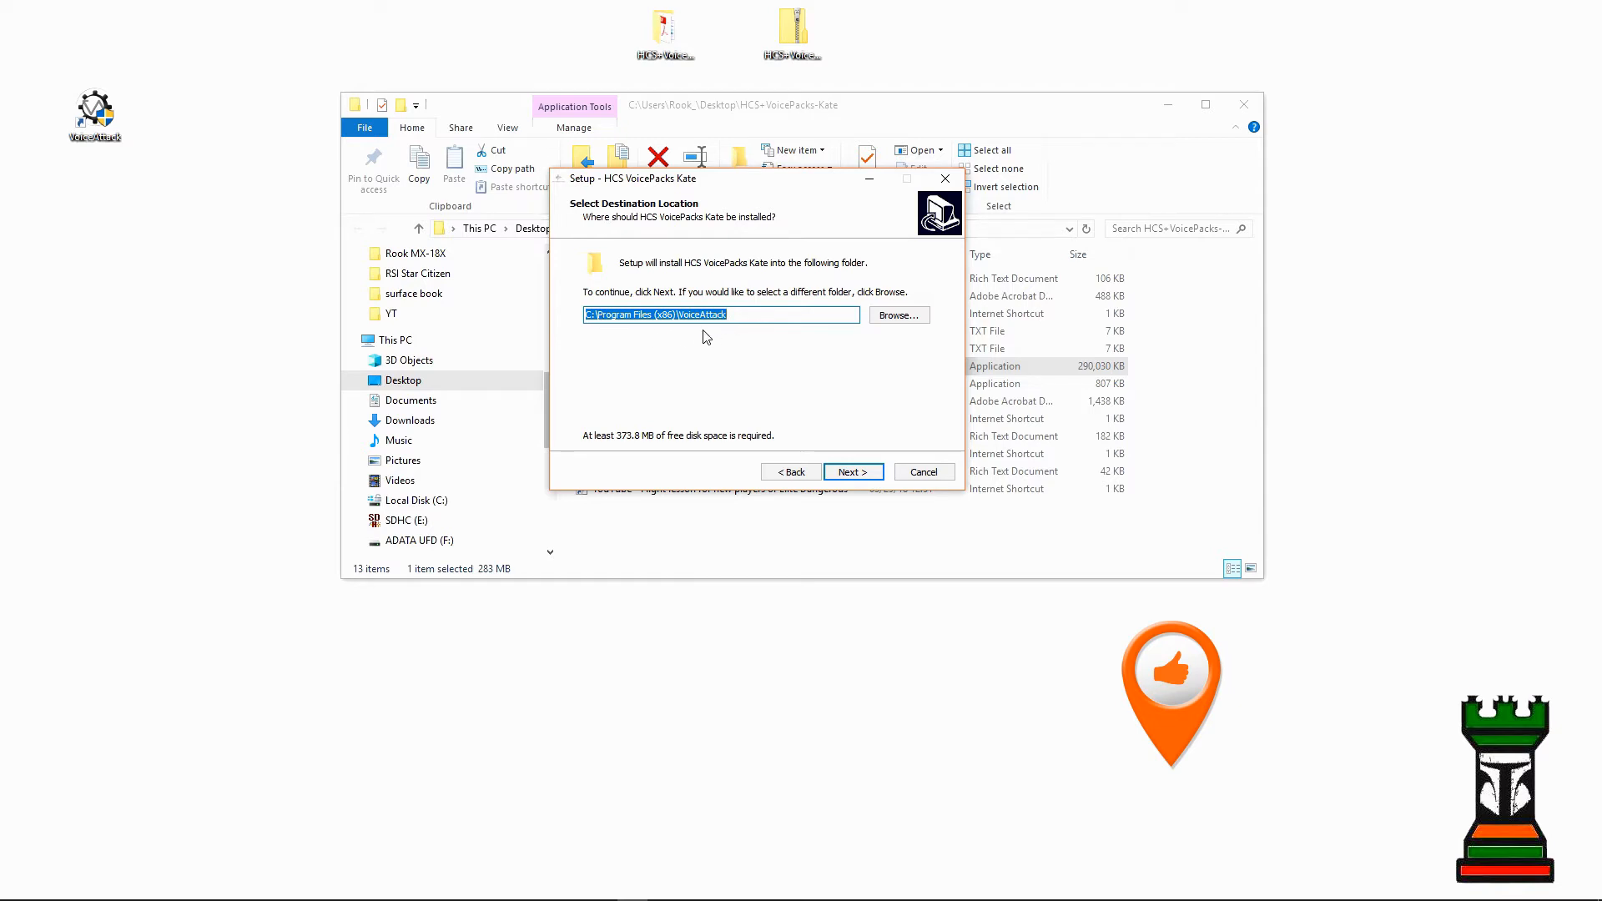
mouse_move(738, 337)
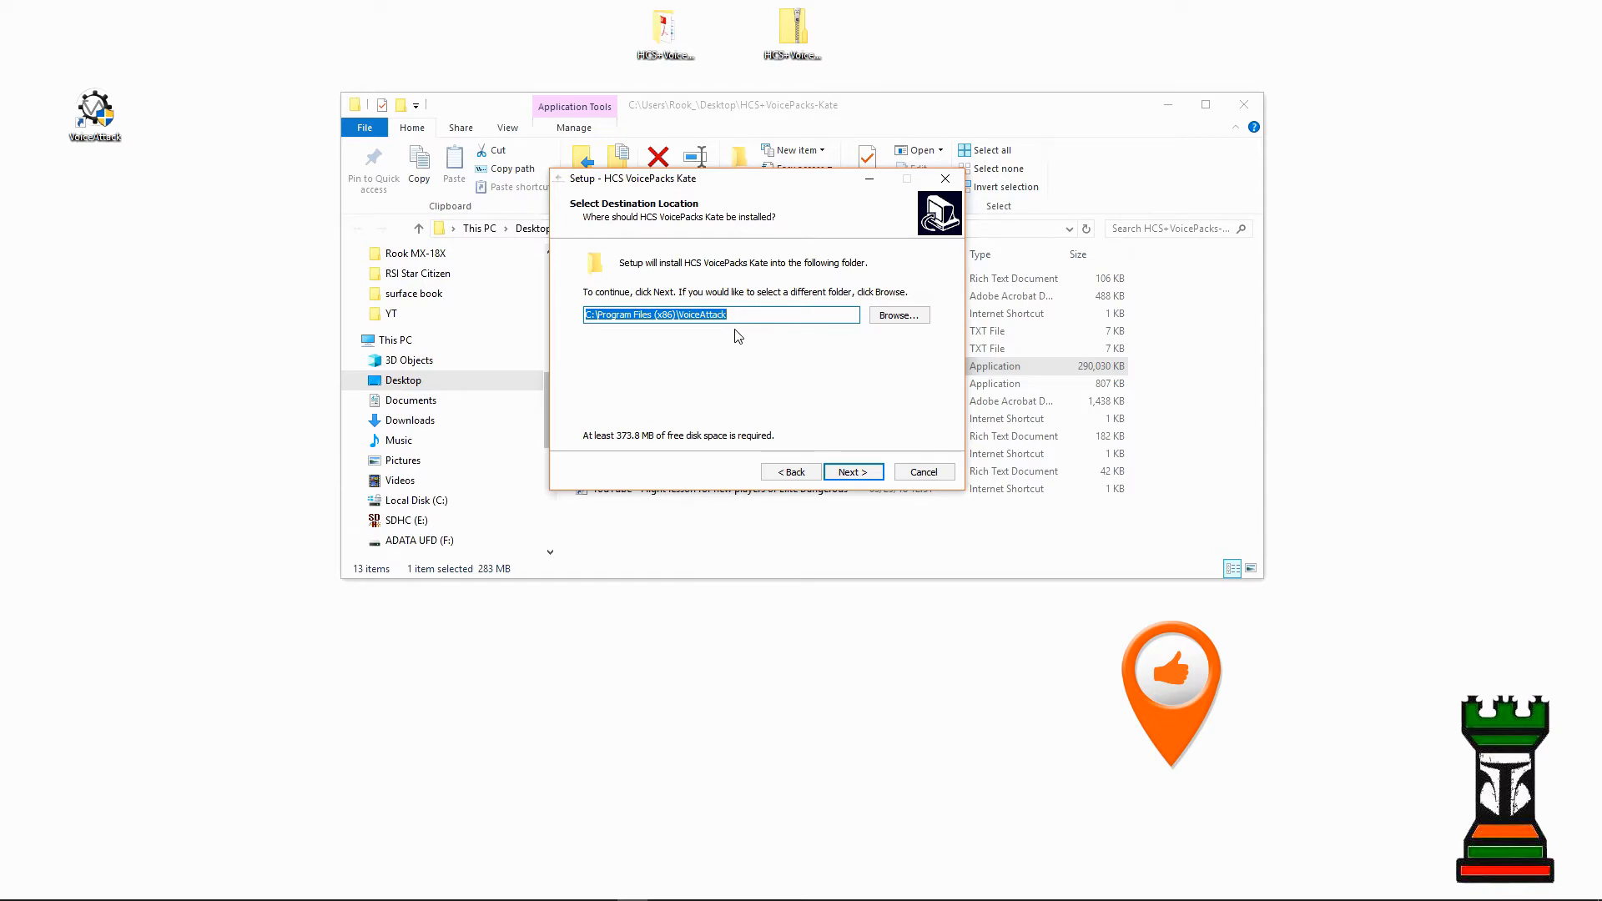
mouse_move(756, 347)
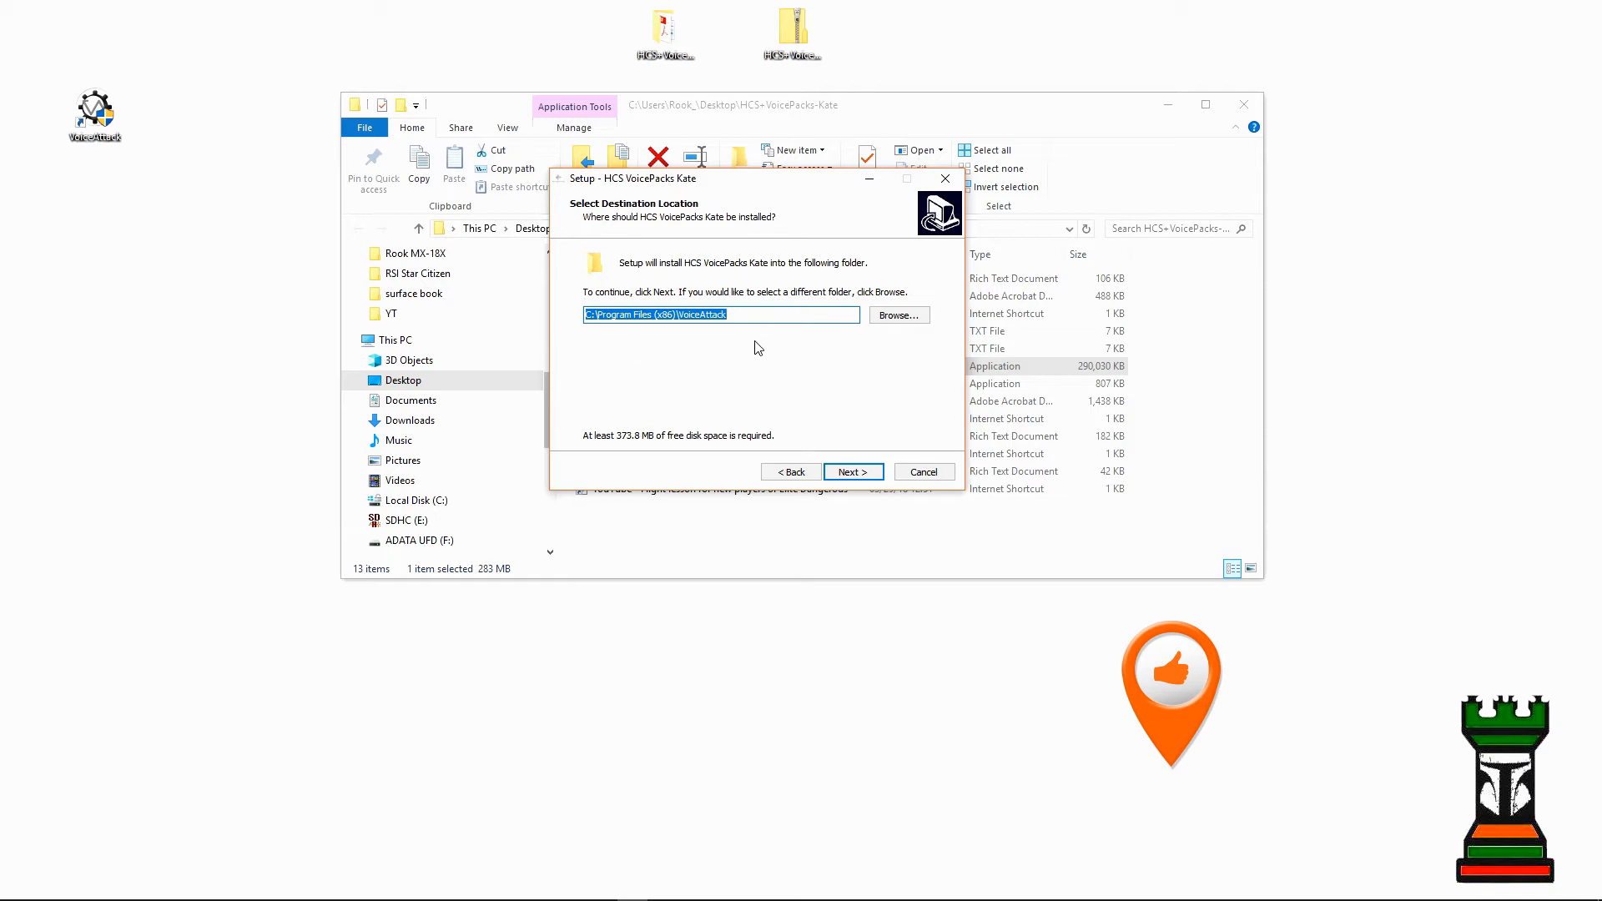
mouse_move(691, 391)
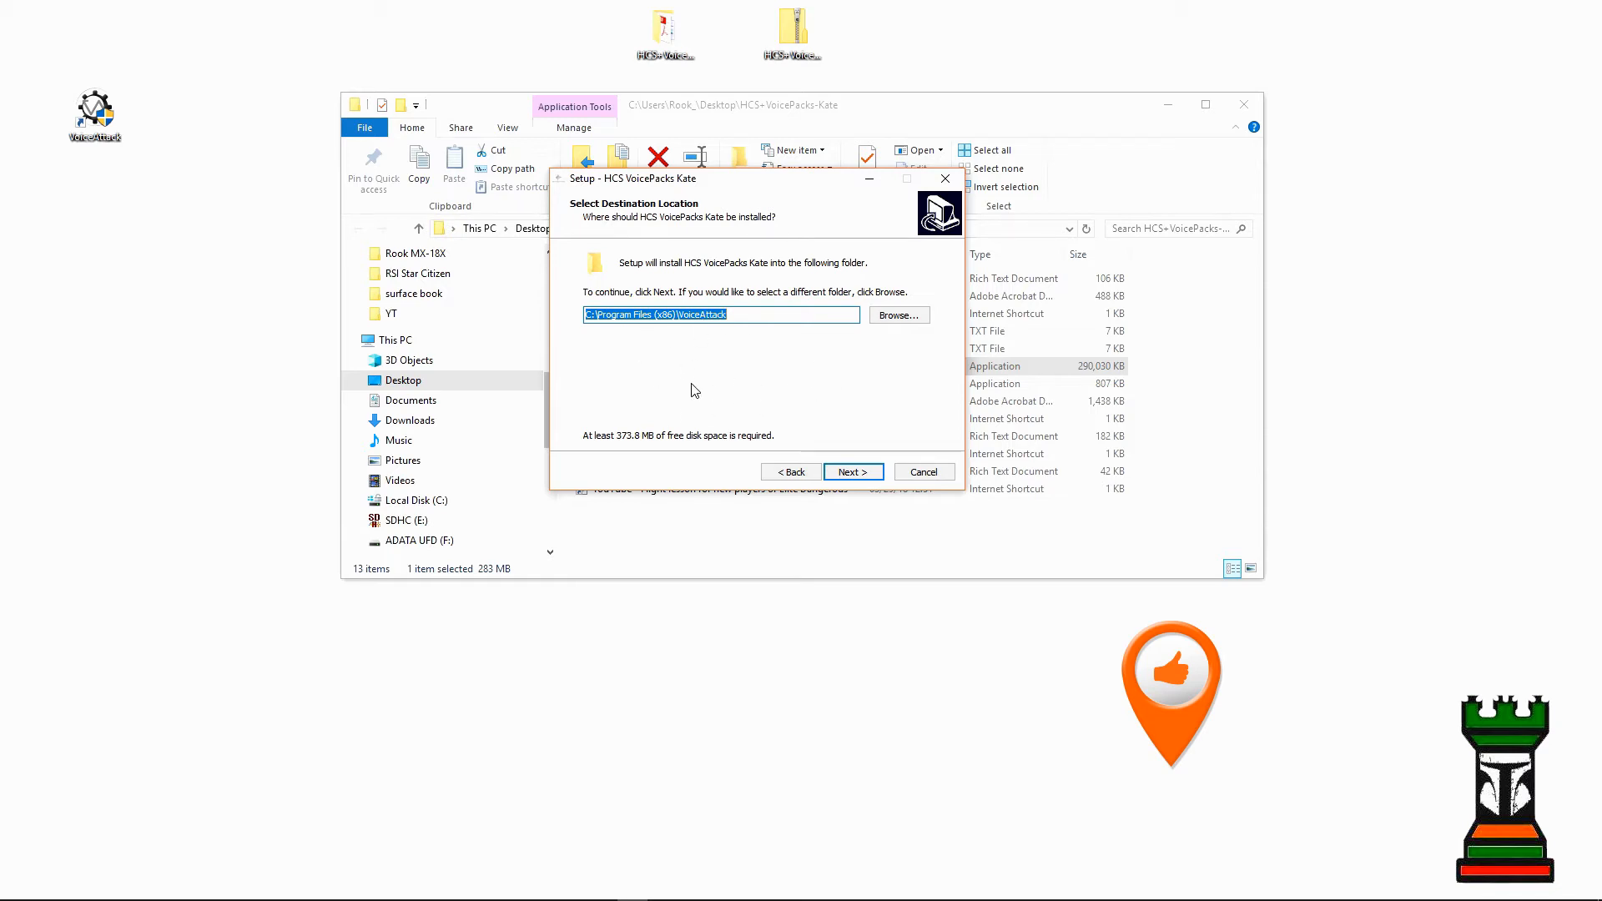
mouse_move(716, 339)
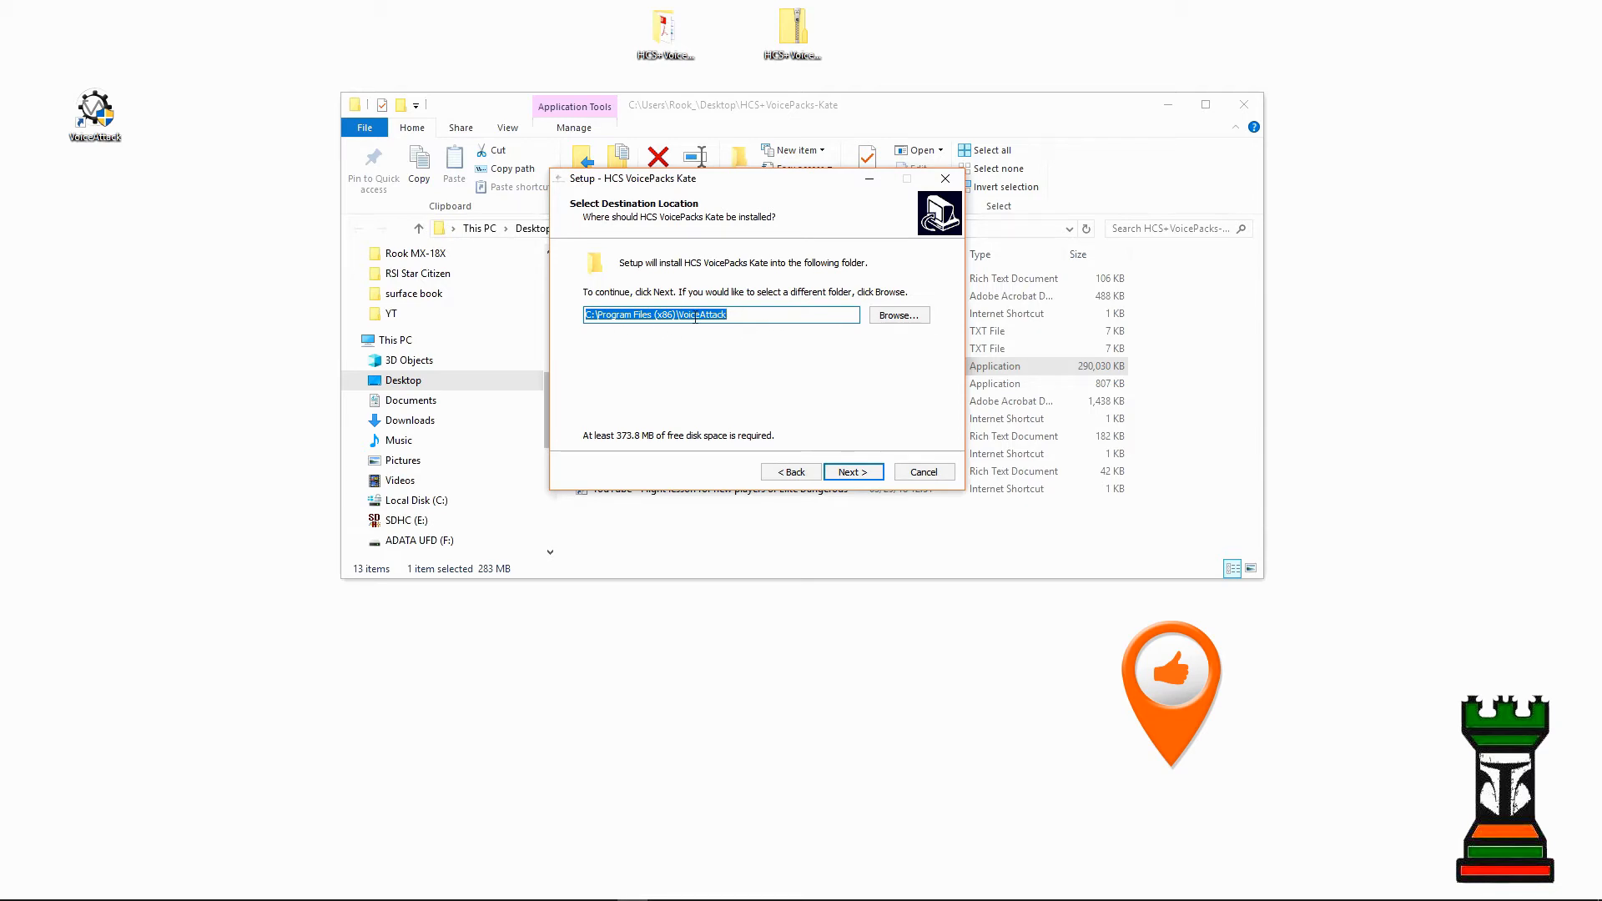
click(761, 315)
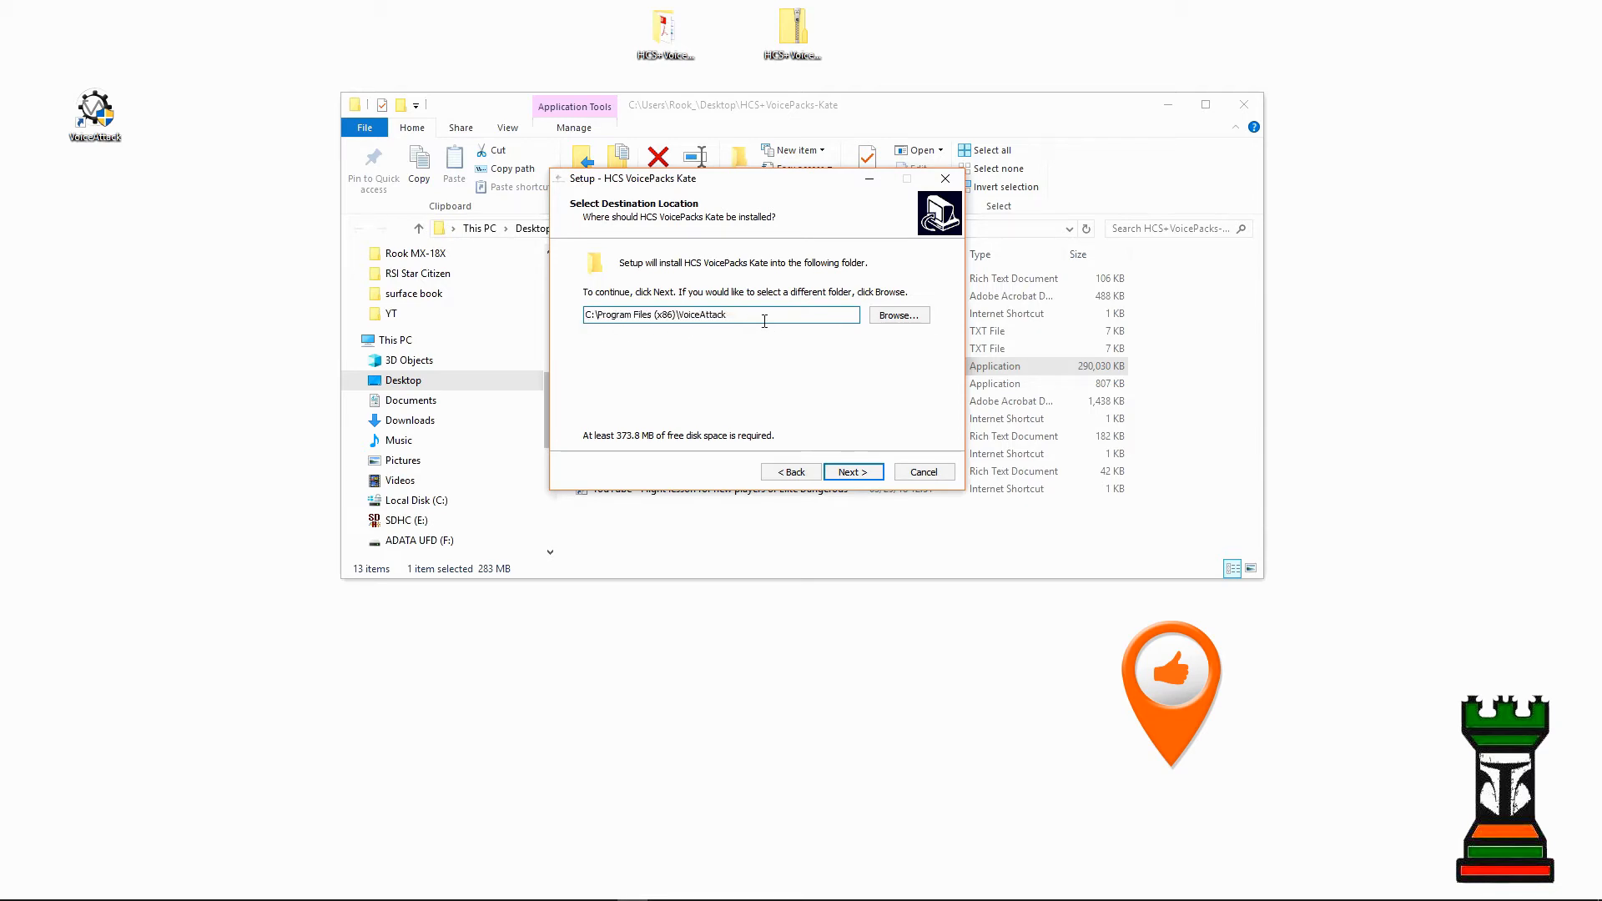
mouse_move(898, 315)
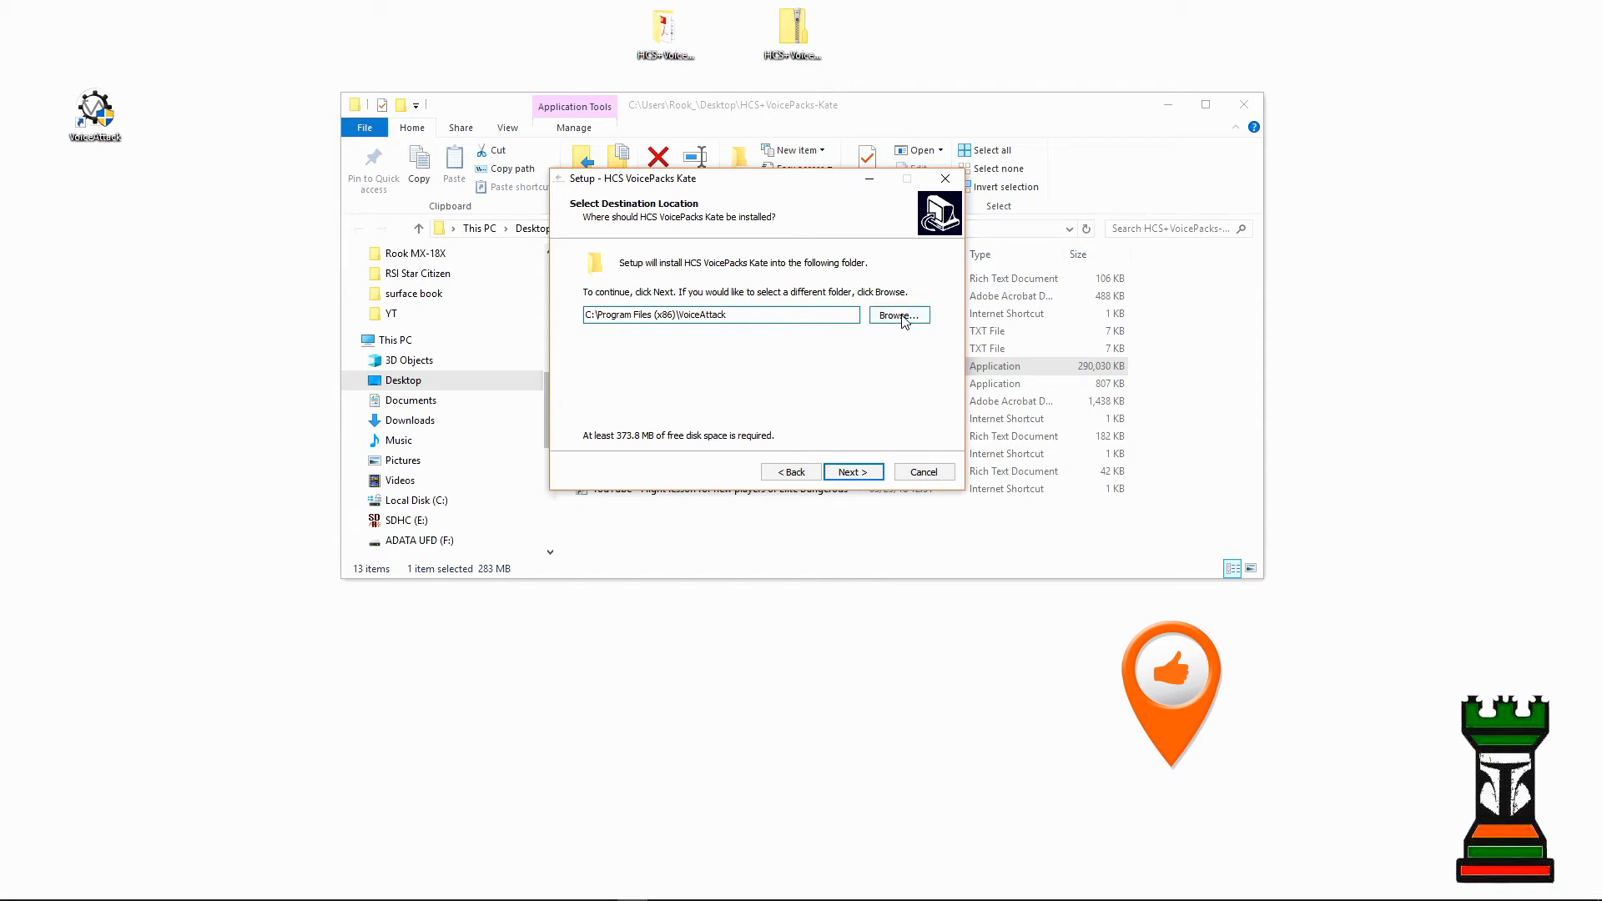
click(898, 315)
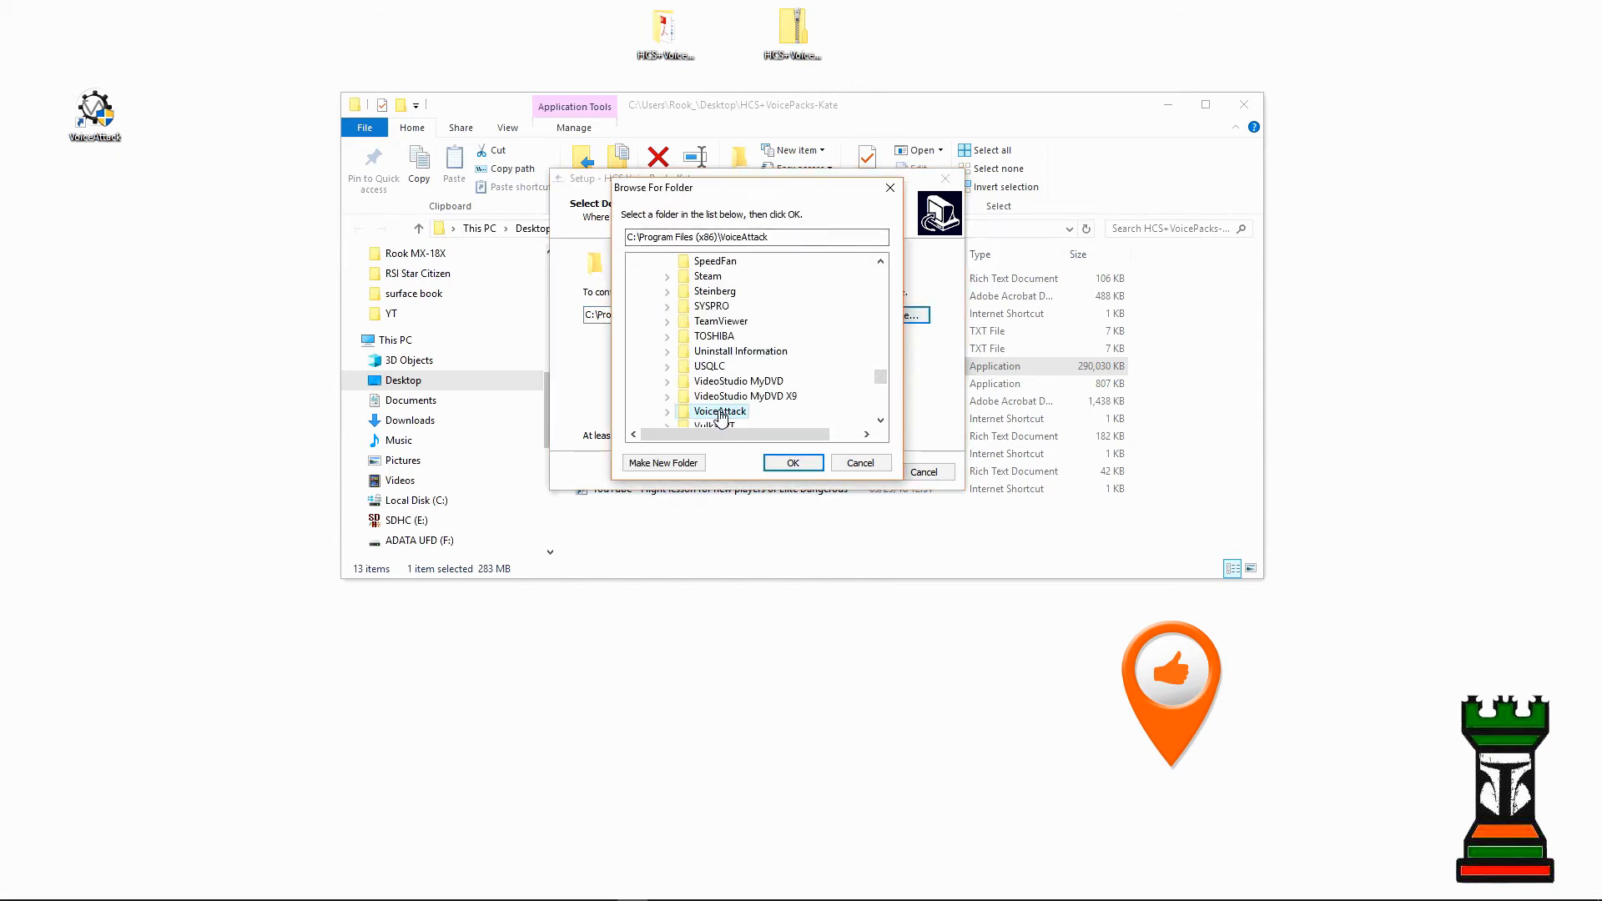
click(792, 462)
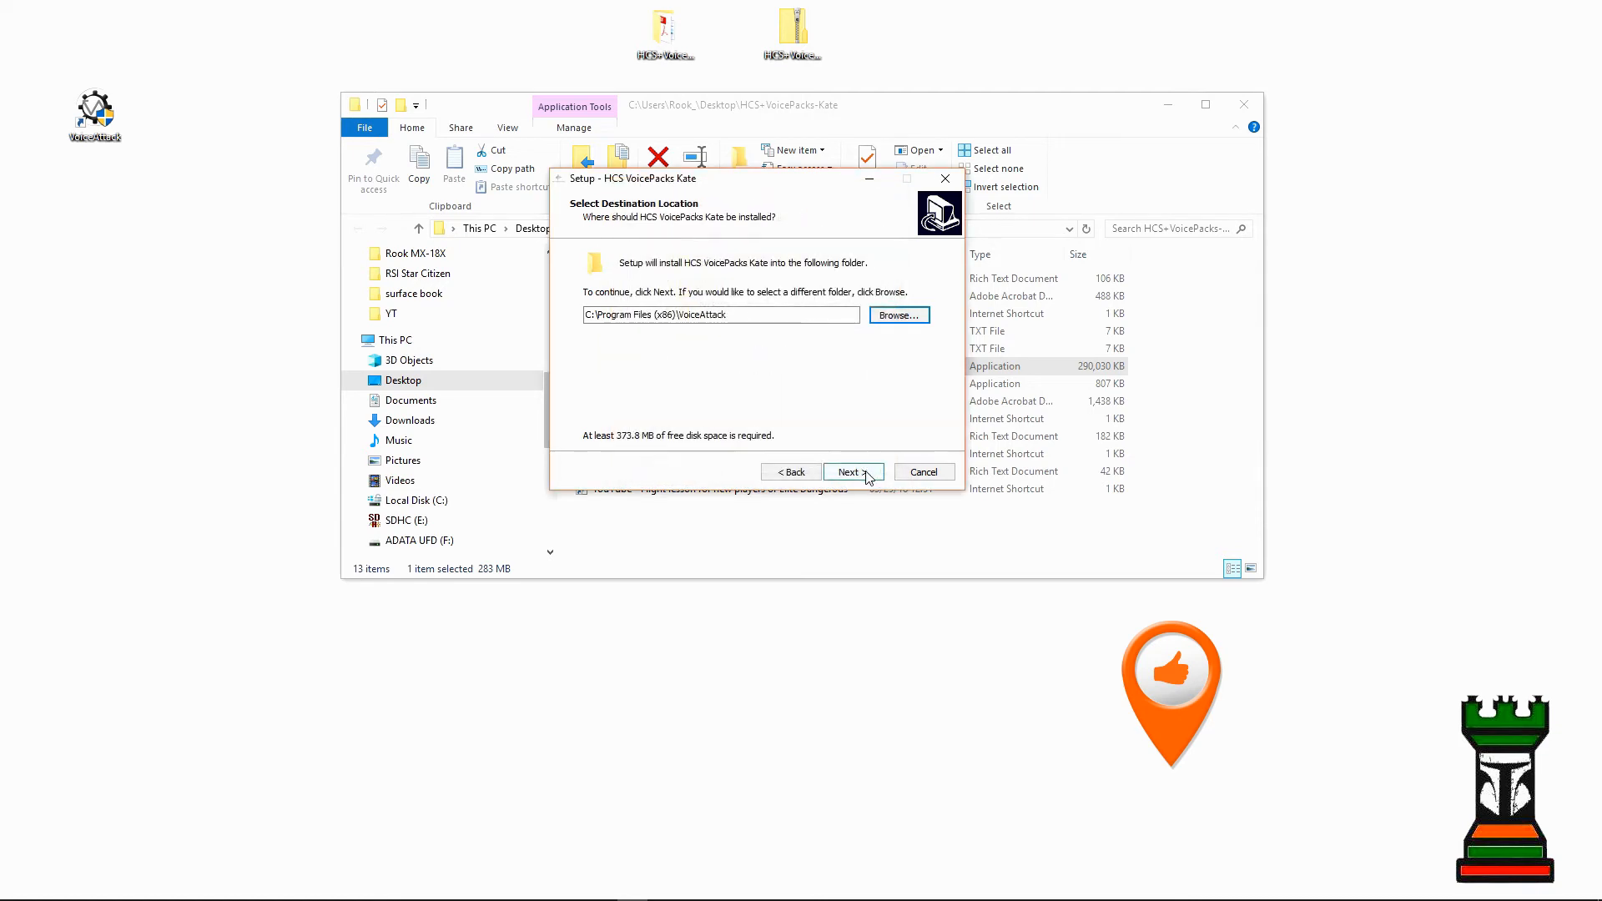
- Keep the VoiceAttack destination and HCS VoicePack Kate Start Menu folder, and begin installing
click(849, 471)
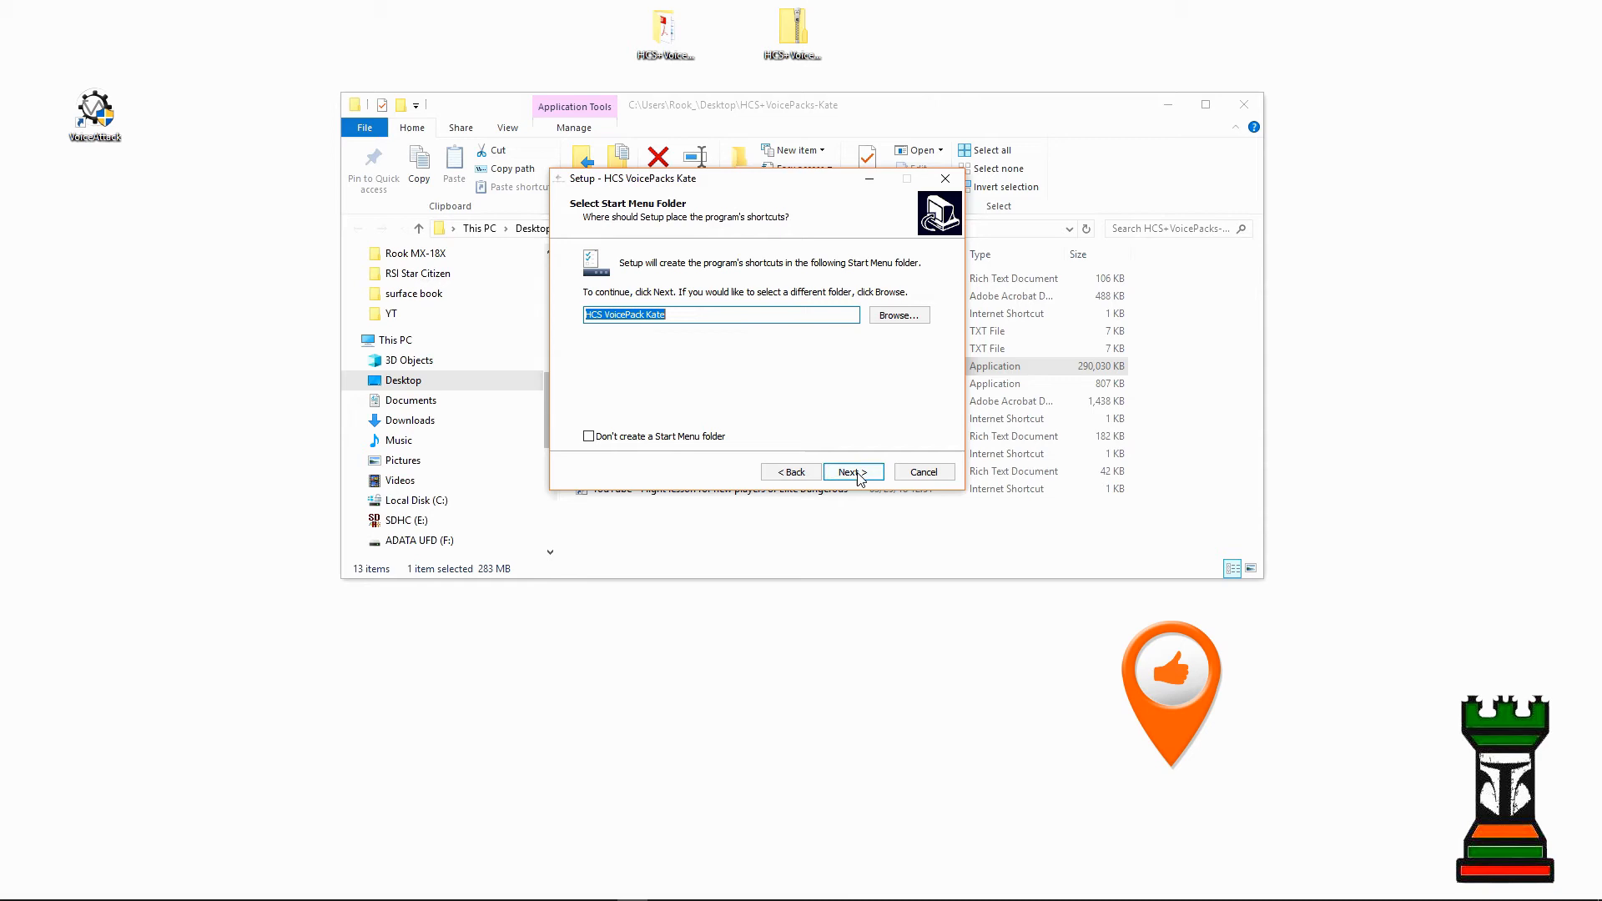
click(851, 471)
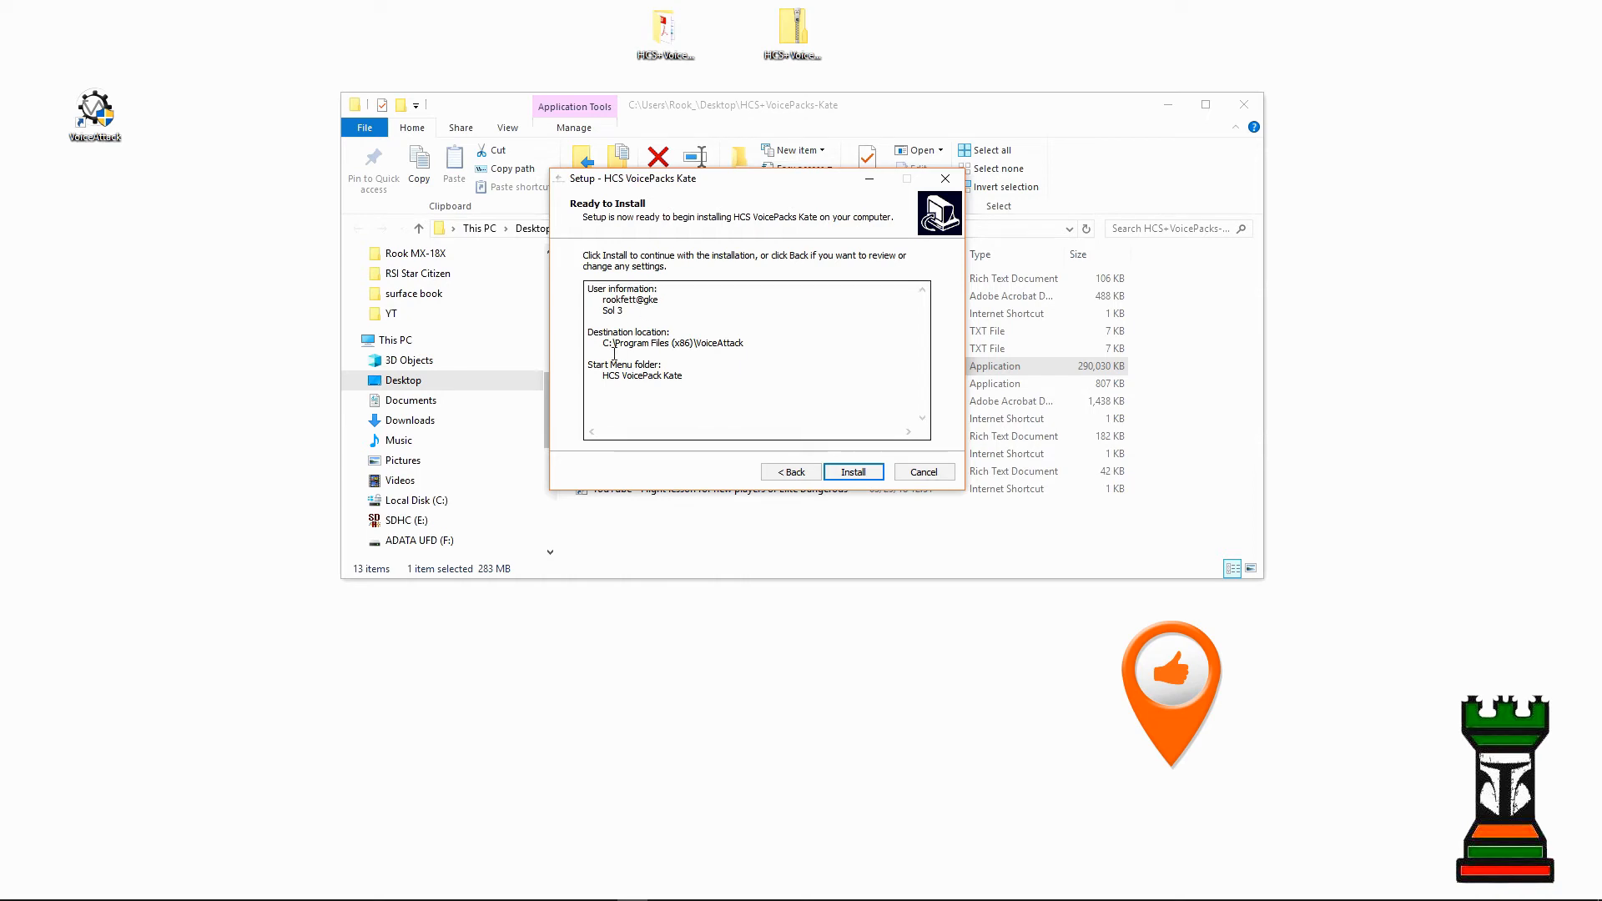
click(853, 470)
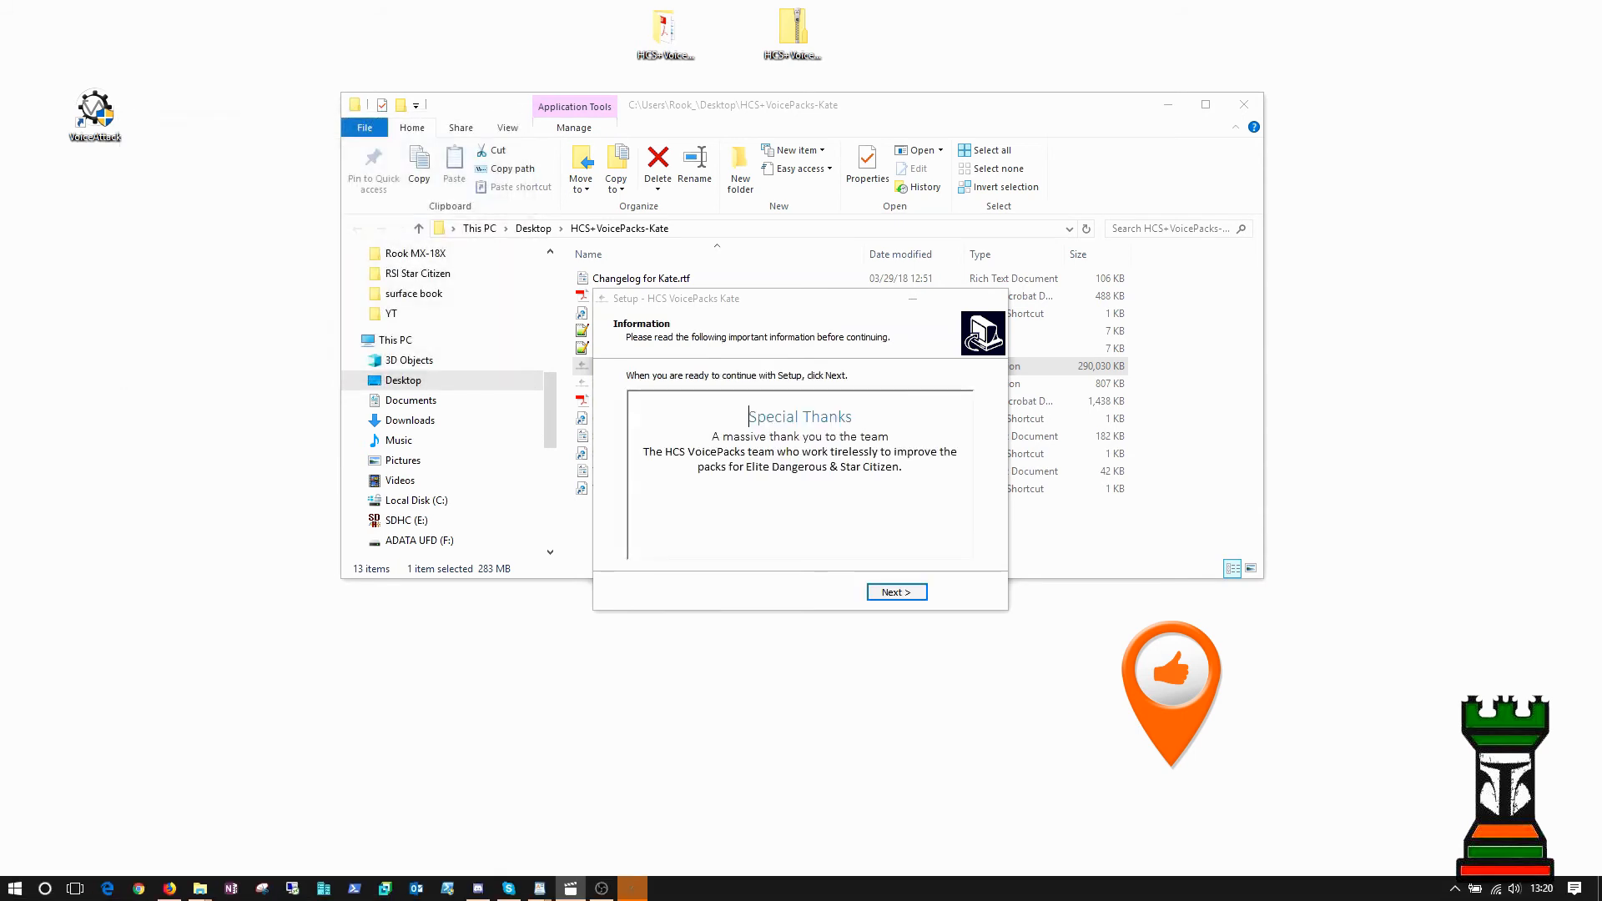
mouse_move(1118, 669)
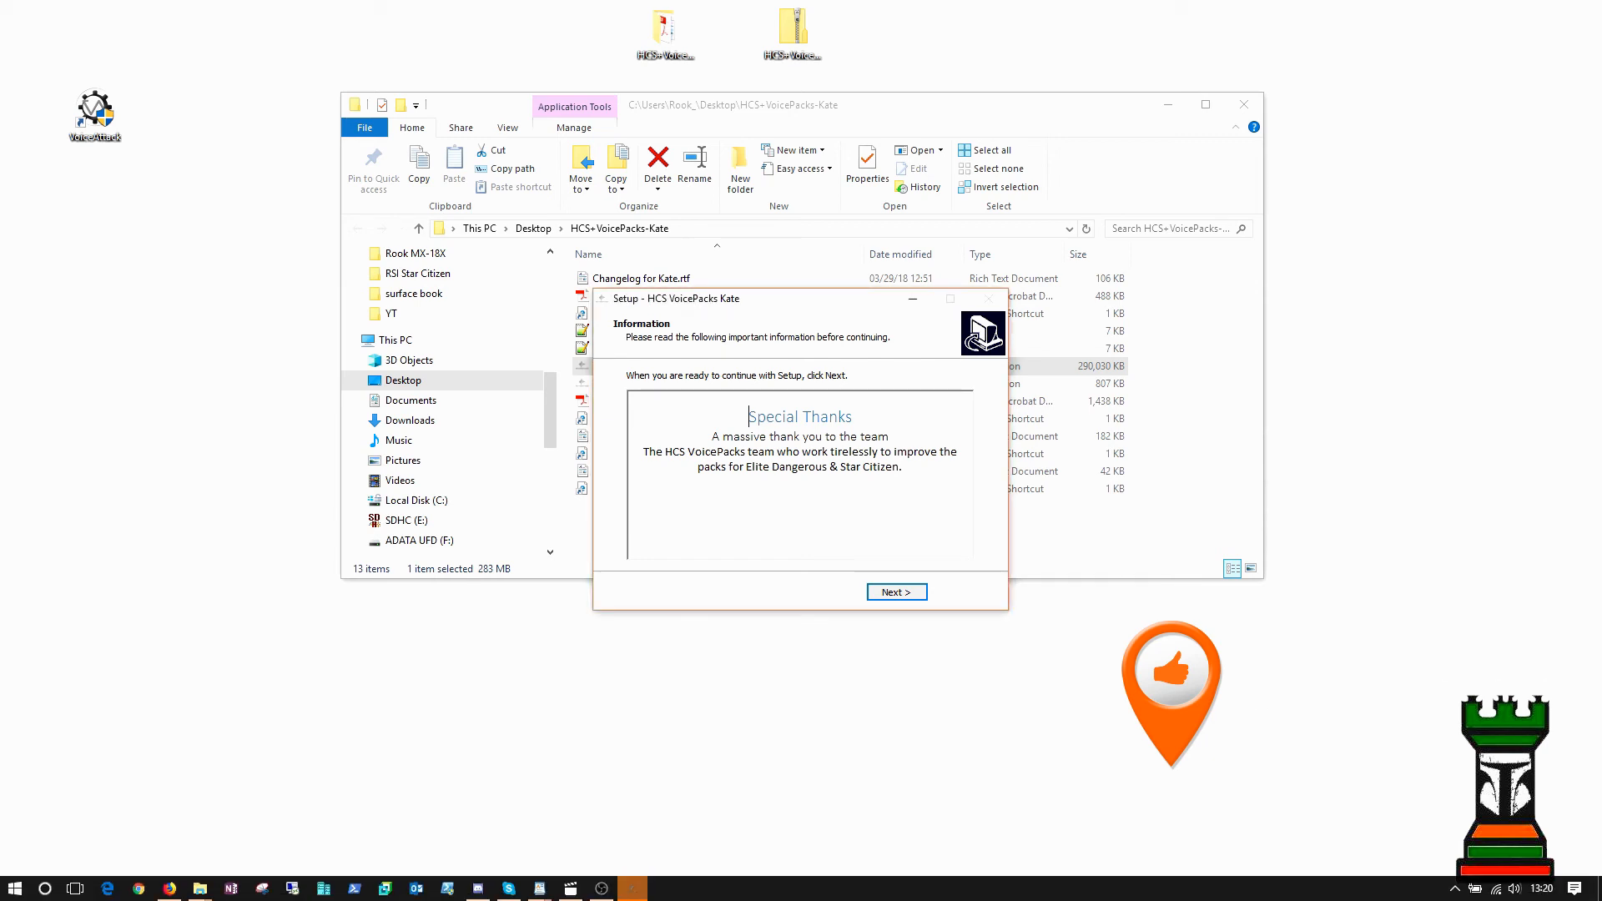
- Move past the Special Thanks page and finish the setup wizard
click(896, 590)
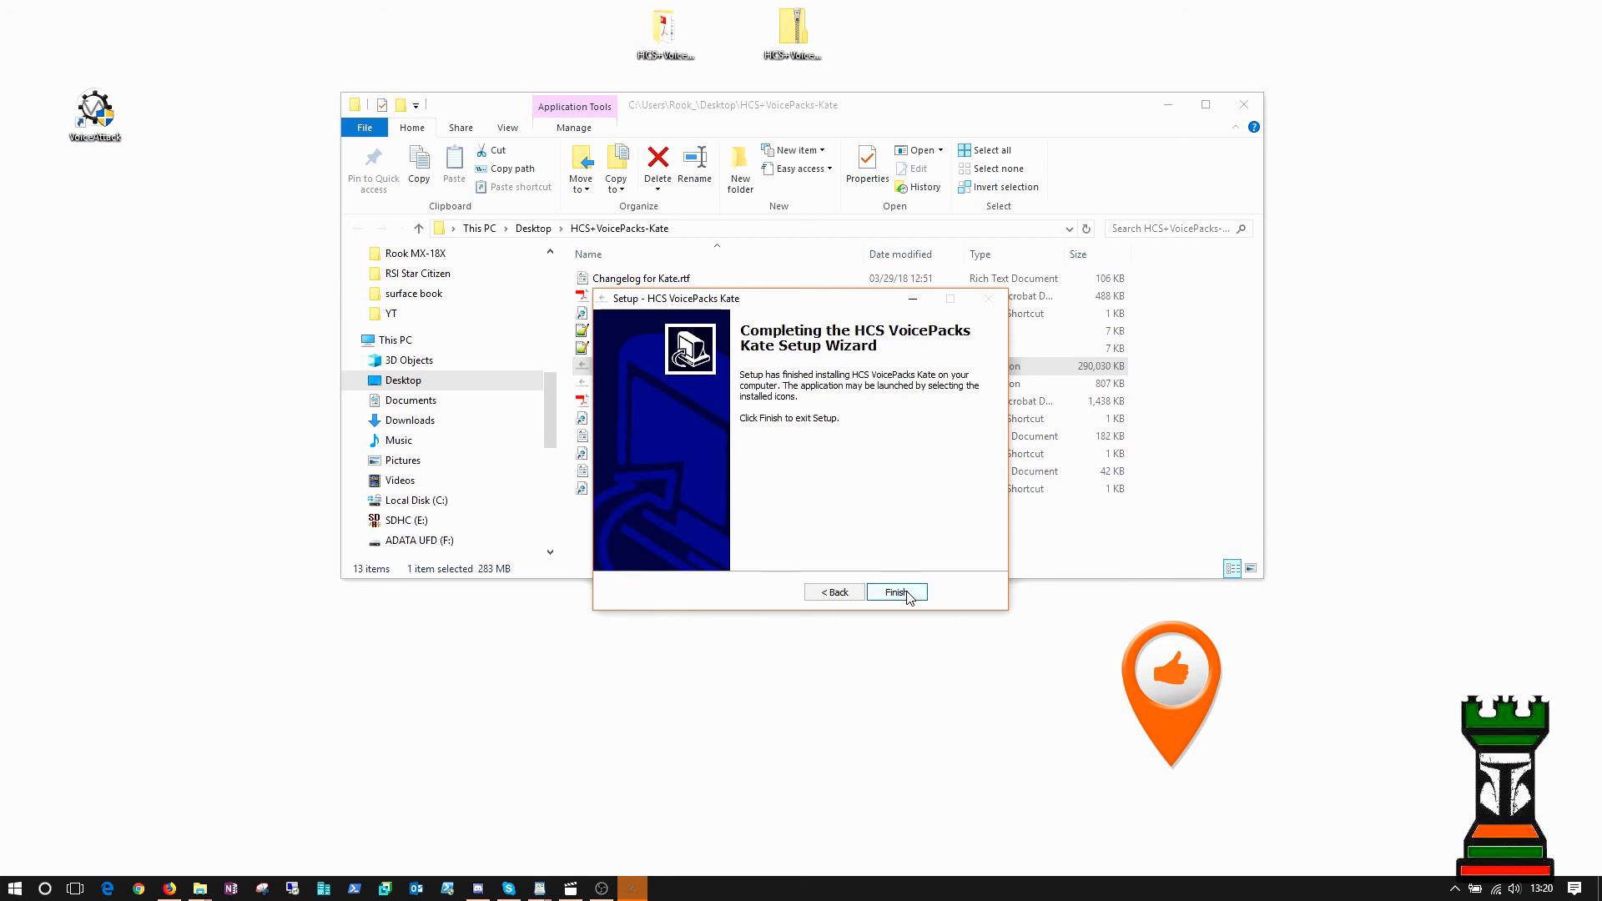
click(894, 593)
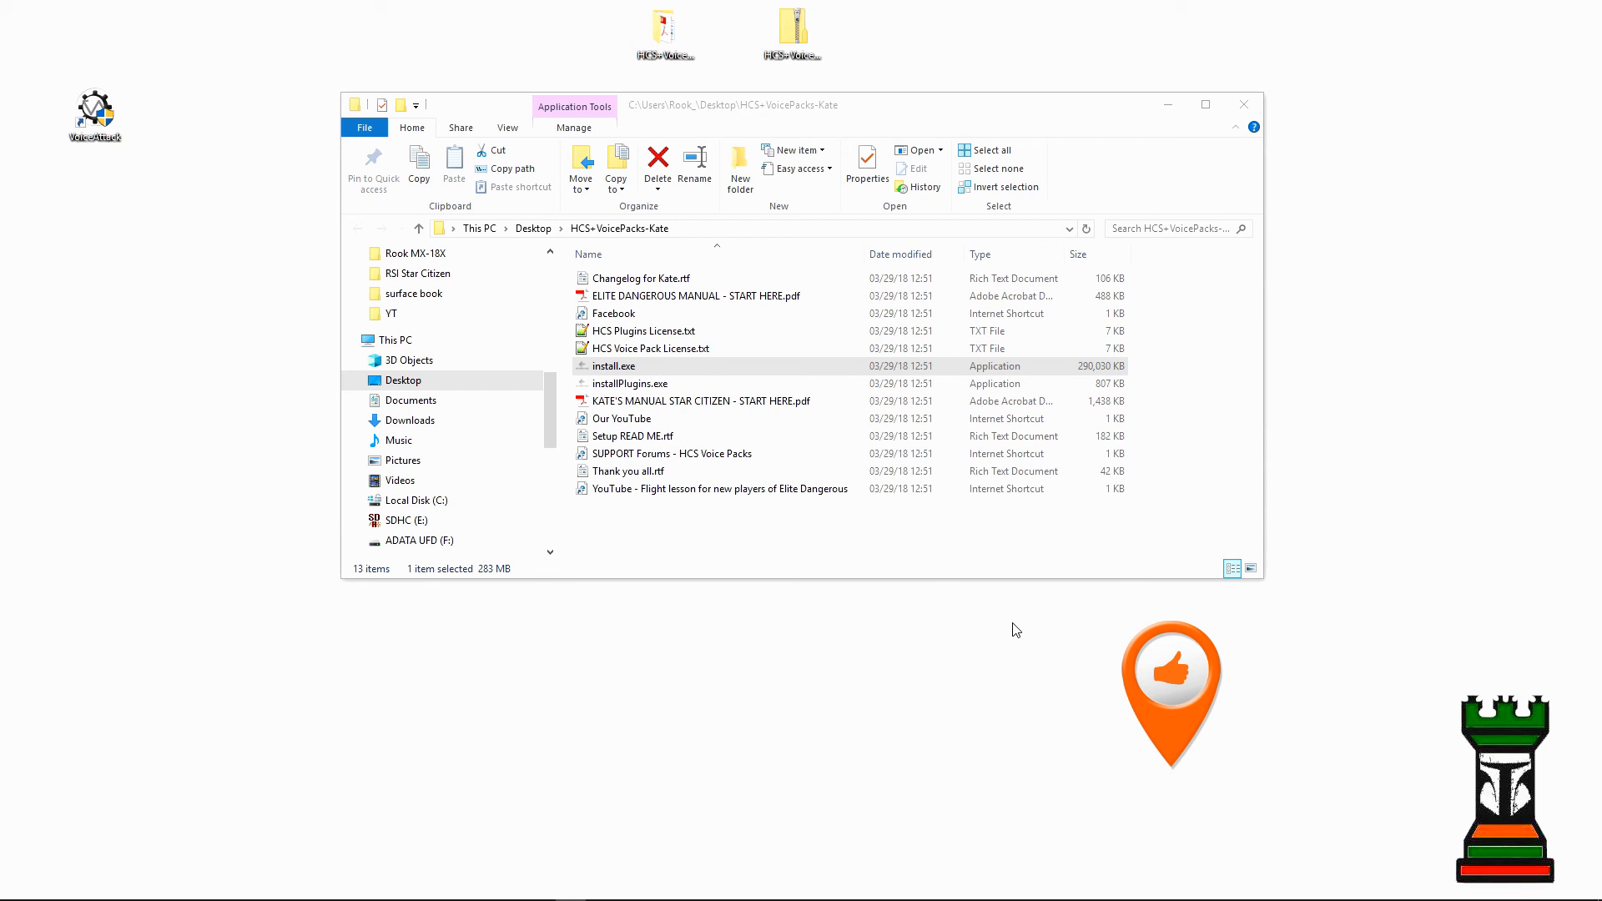
mouse_move(541, 424)
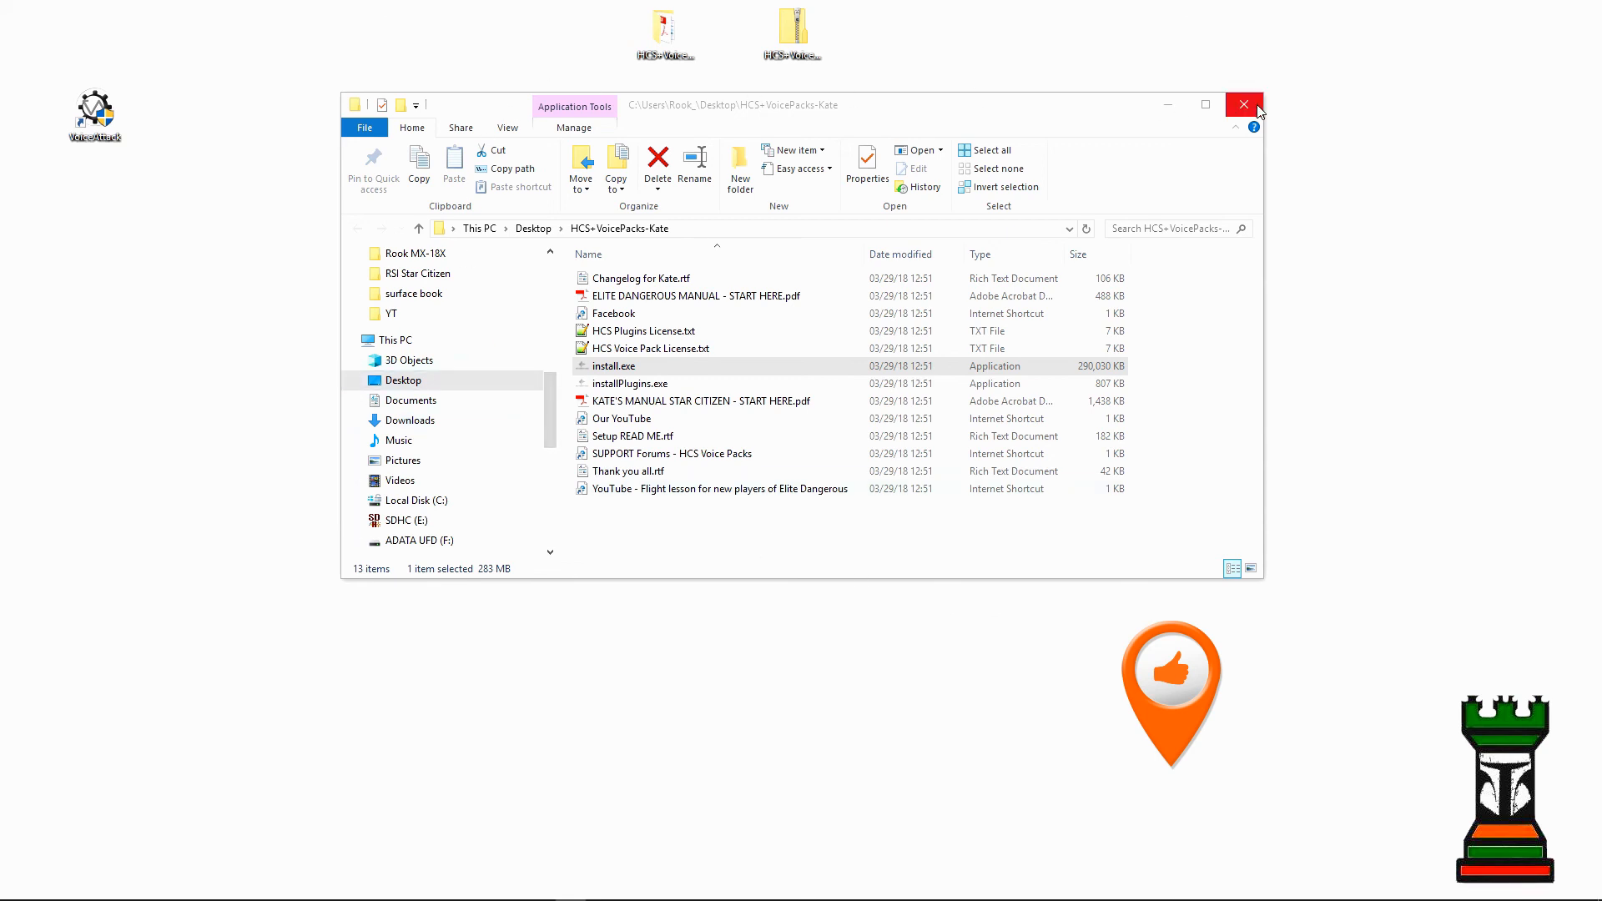
- Close the Kate installer folder and bring up the context menu for the unzipped desktop folder
click(1243, 105)
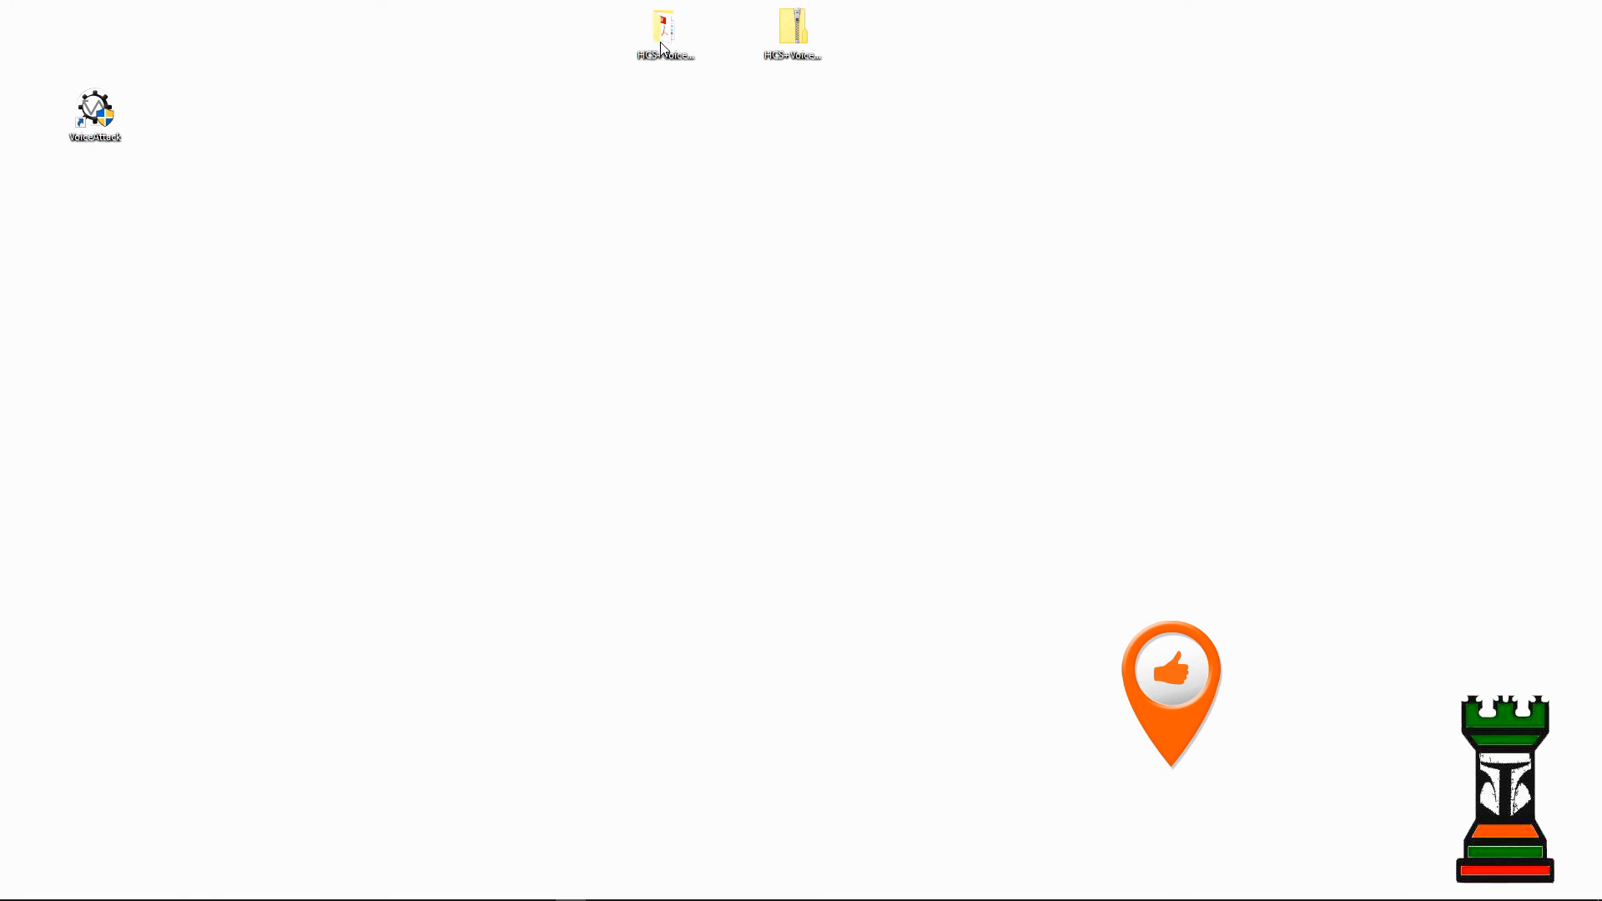
right_click(665, 30)
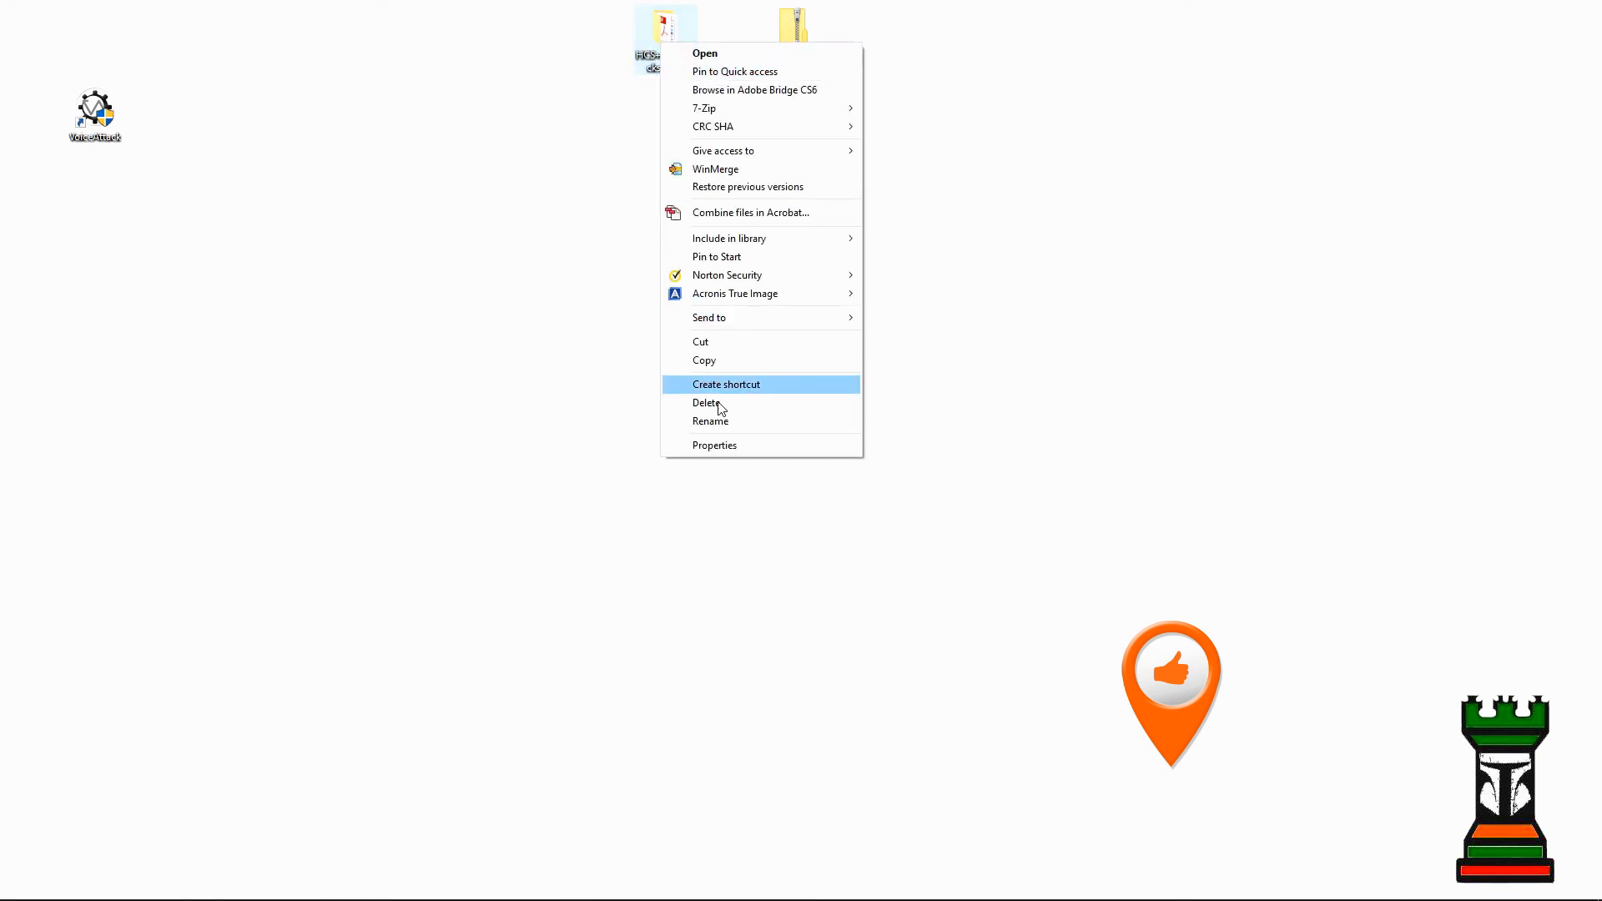